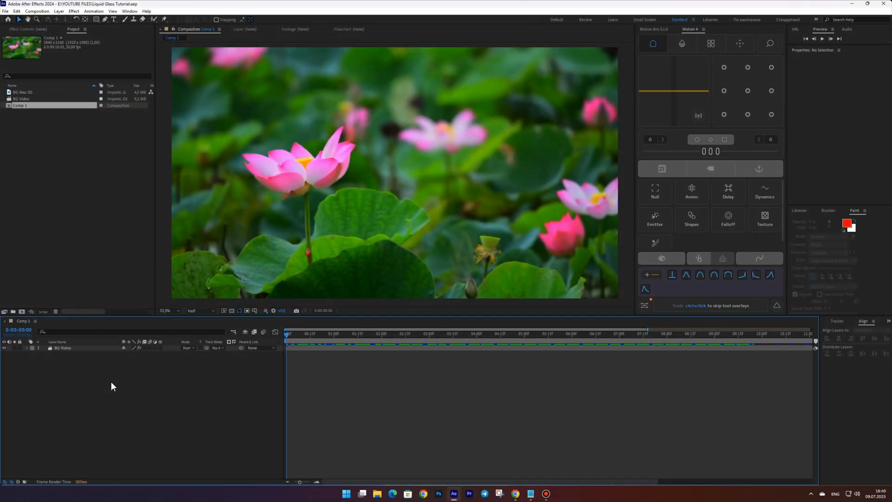
- Add a new shape layer over the lotus footage holding a red rounded-rectangle pill
right_click(112, 386)
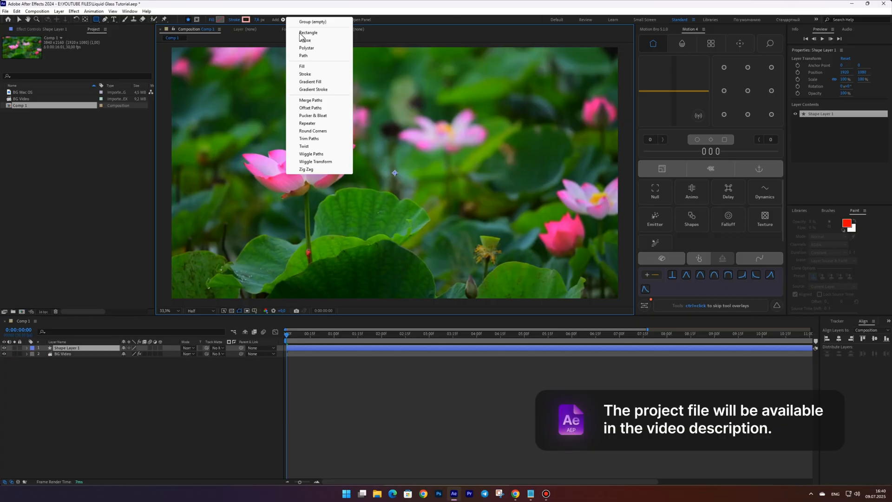
click(308, 32)
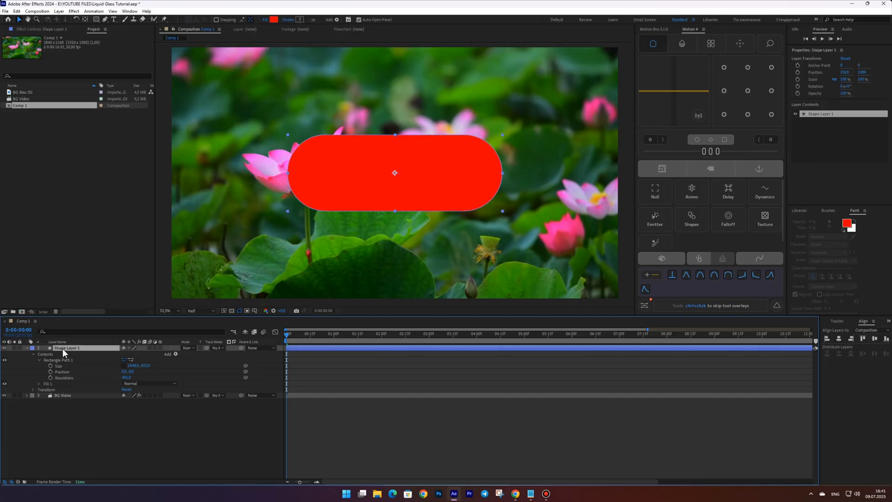
- Rename the layer Box, add X and Y sliders, and drive Size from them by expression
key(Enter)
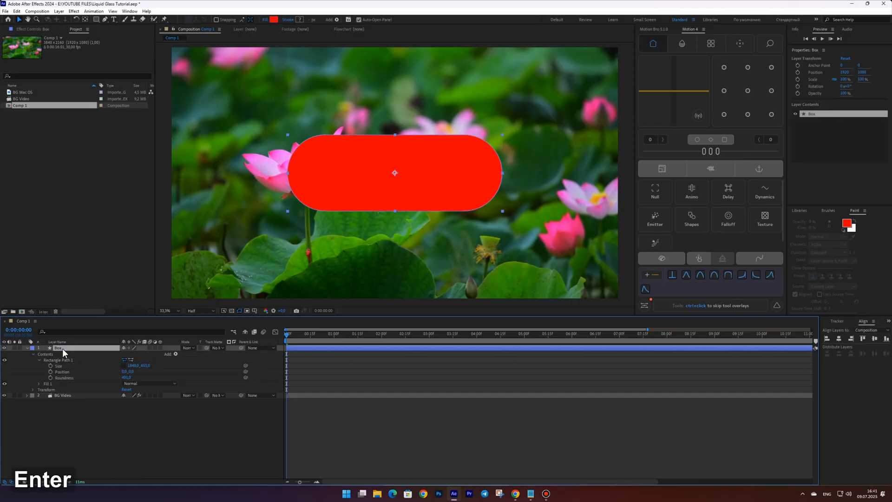
click(73, 10)
text(X)
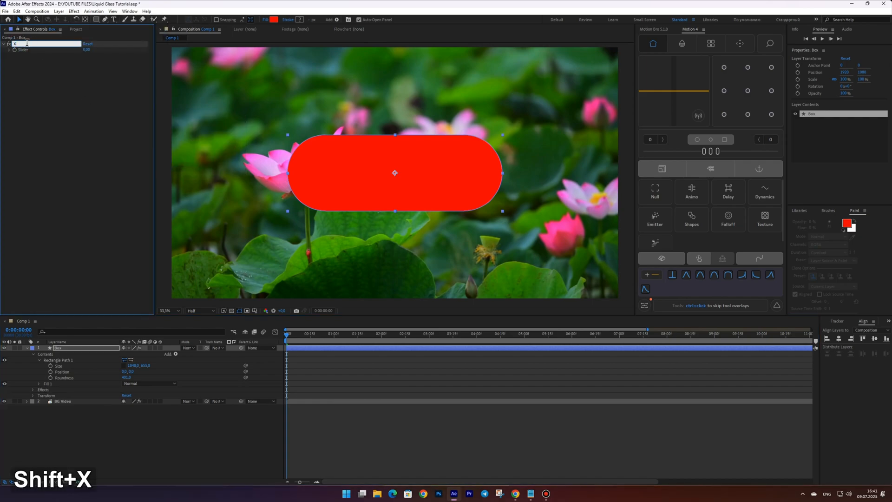
key(ctrl+d)
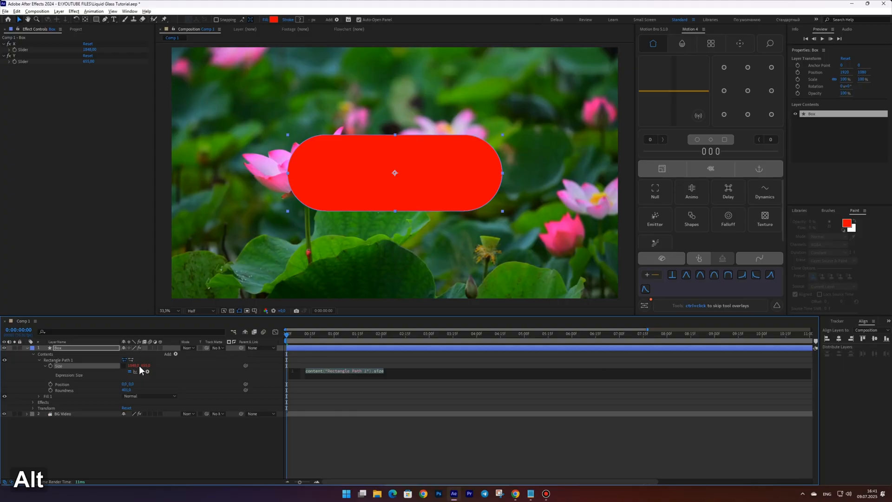
text(temp = effect("X")(1);)
text([temp, temp)
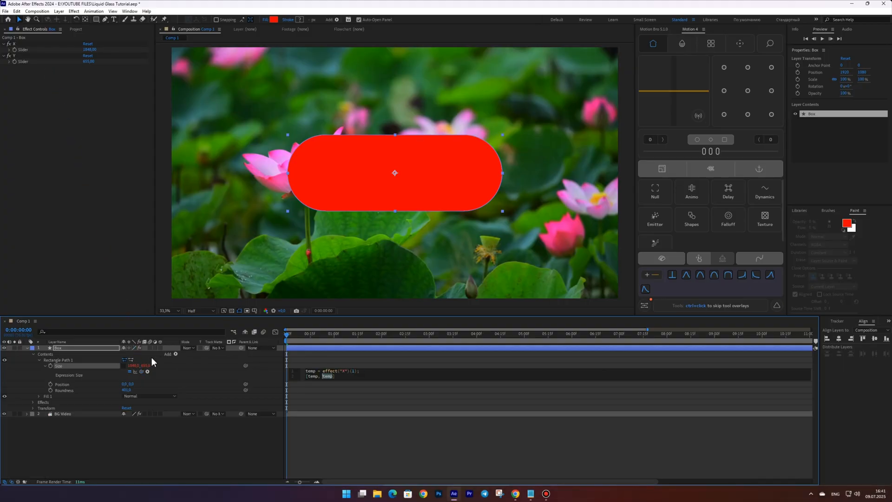
text(,effect("Y")(1))
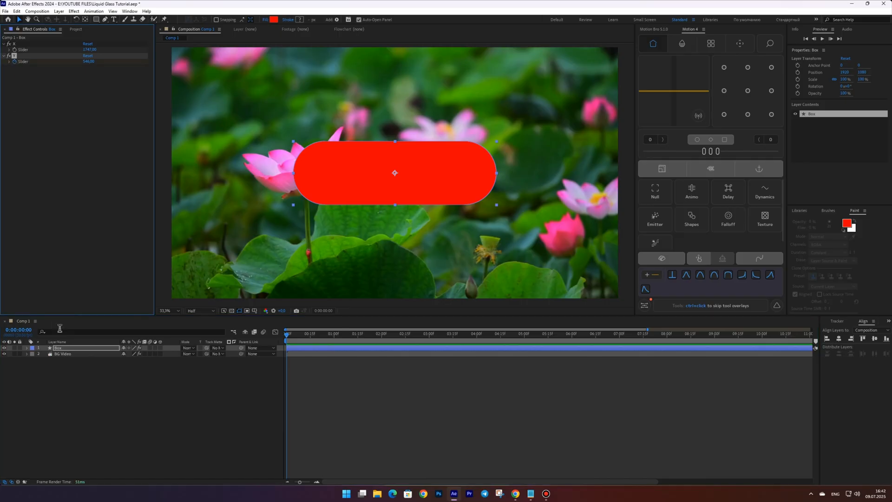
- Keyframe the X and Y sliders at the start and a few frames later
key(u)
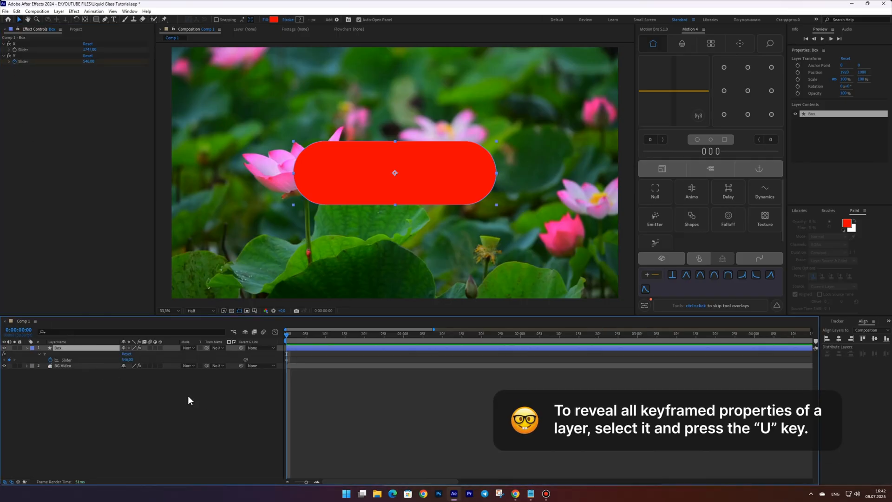
key(pagedown)
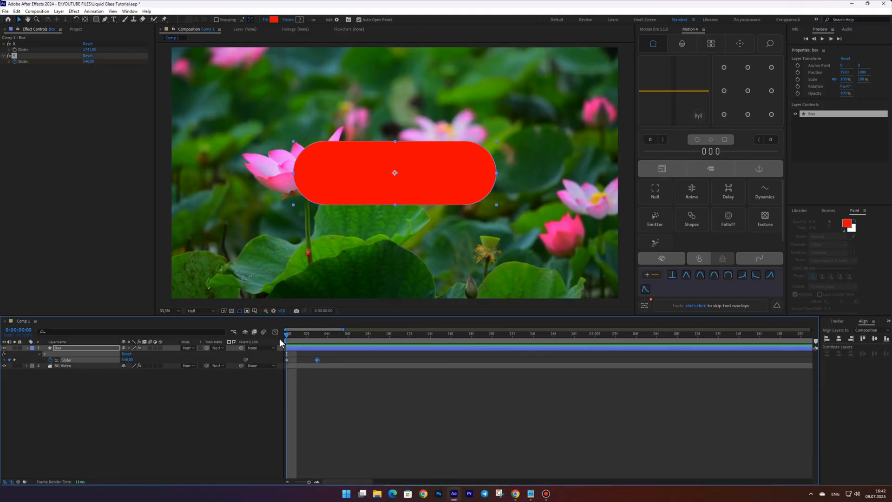
key(Enter)
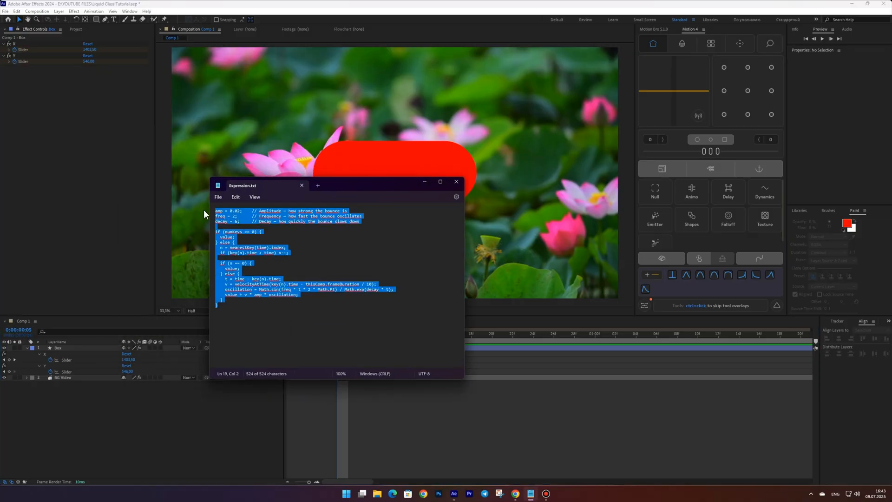
- Paste the bounce expression into the X and Y slider expressions and preview the overshoot
click(456, 181)
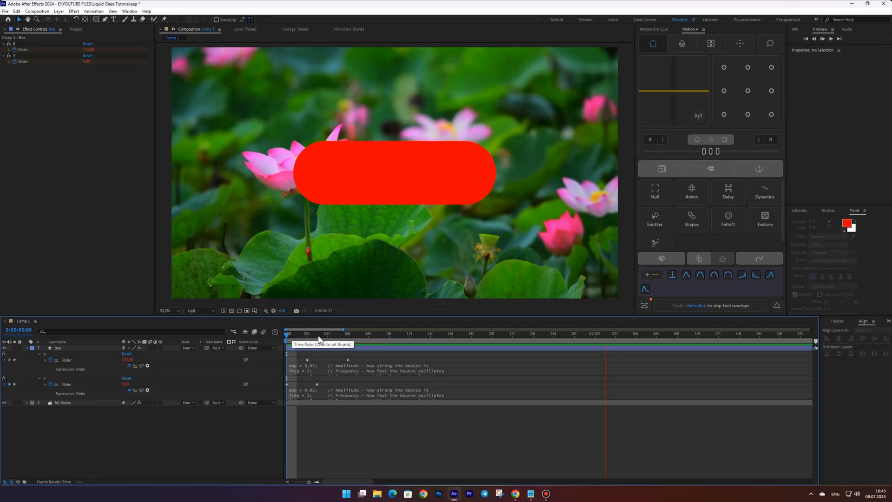
key(space)
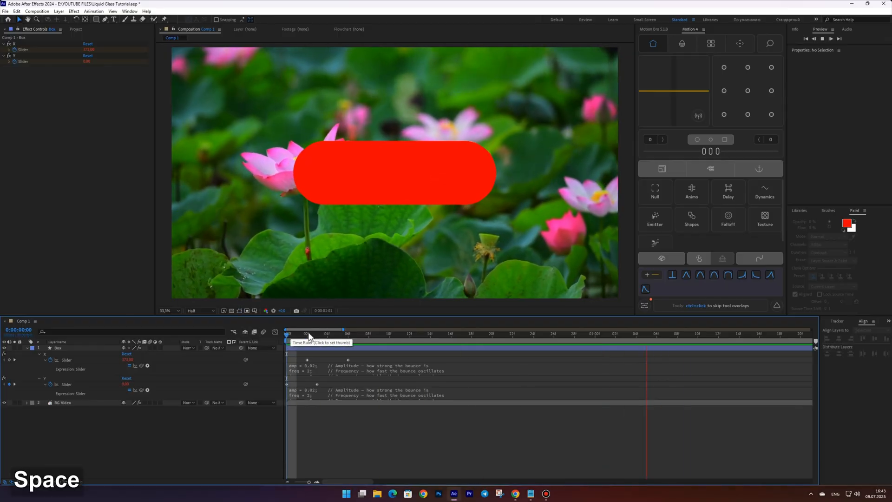
key(Space)
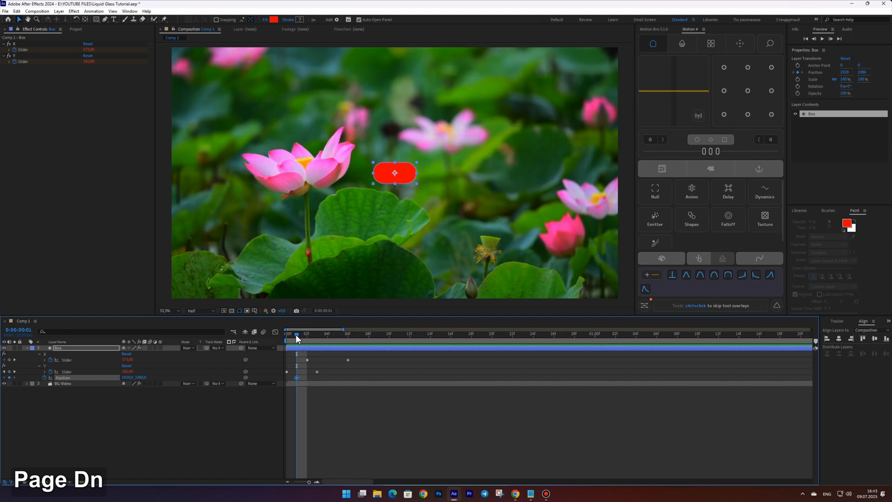
- Keyframe Position with the pill lower at first, add the bounce expression, and preview
key(pagedown)
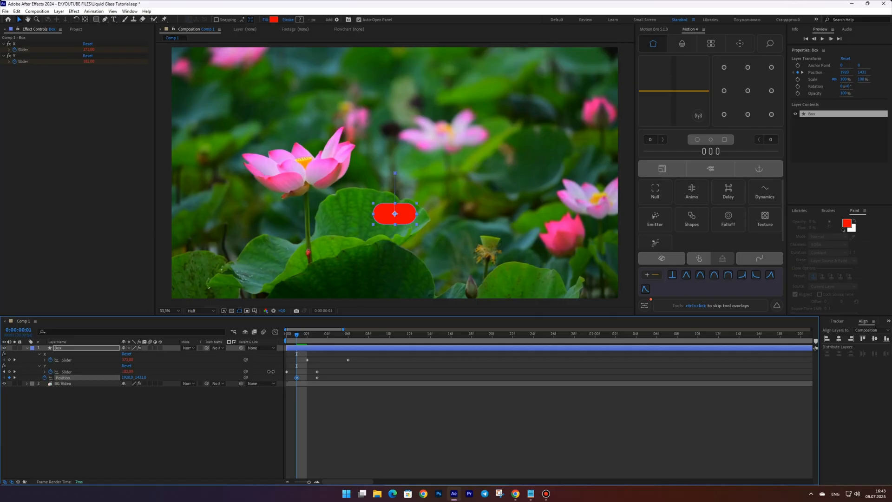
drag(393, 213, 394, 216)
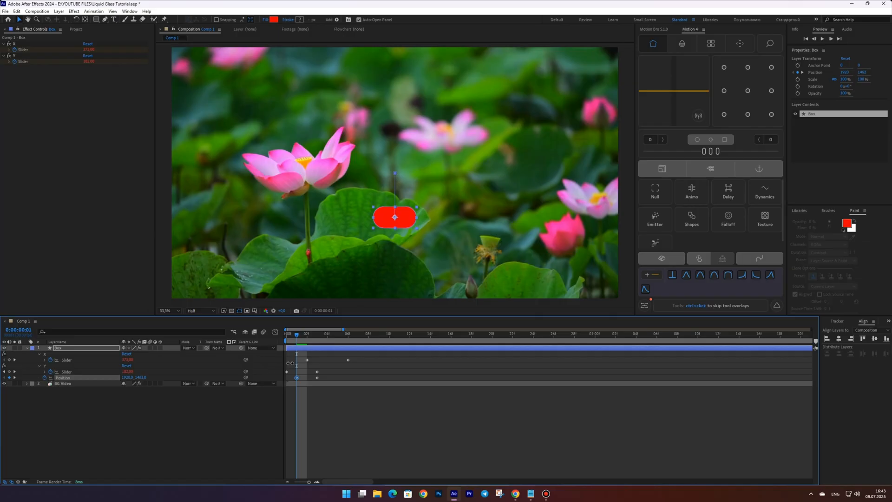
key(ctrl+v)
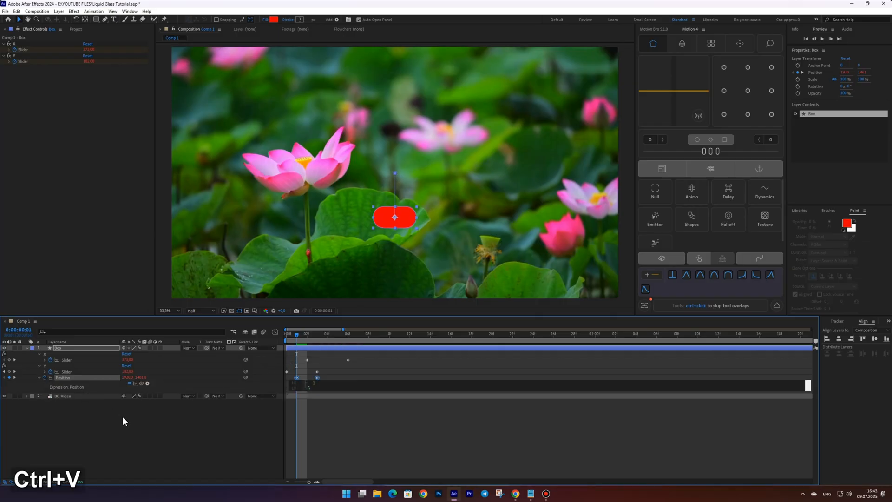
key(space)
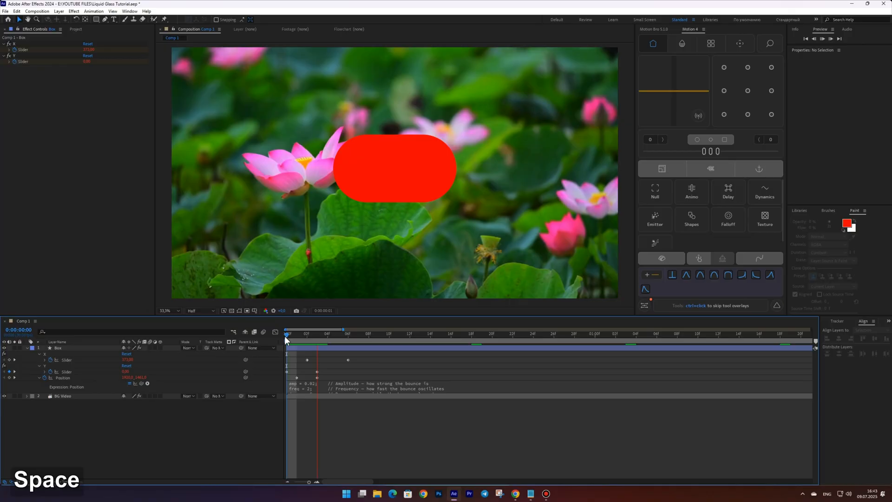
key(space)
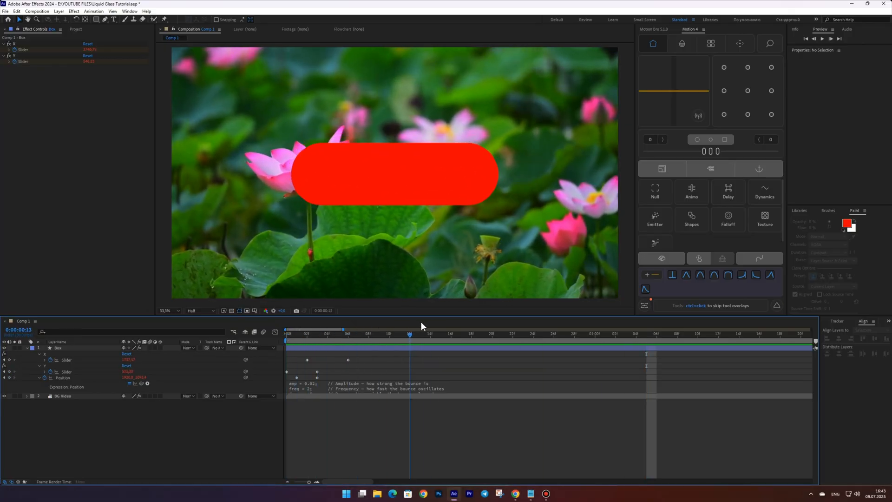
key(space)
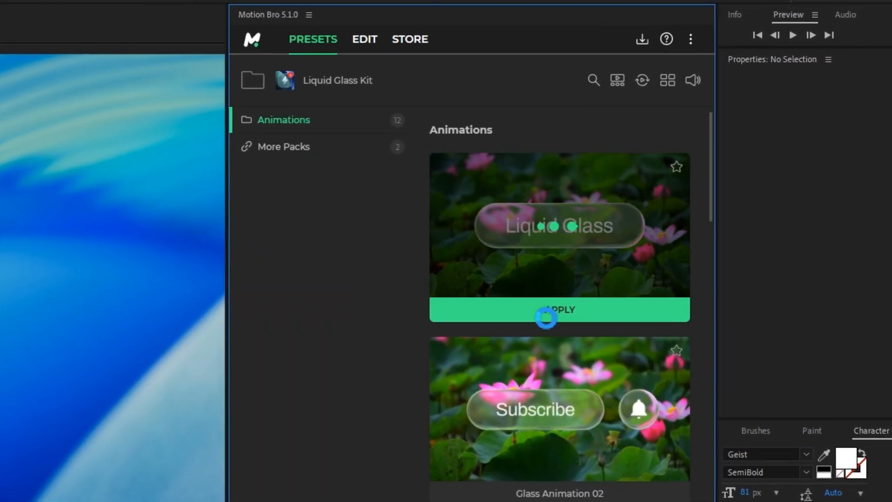
click(558, 310)
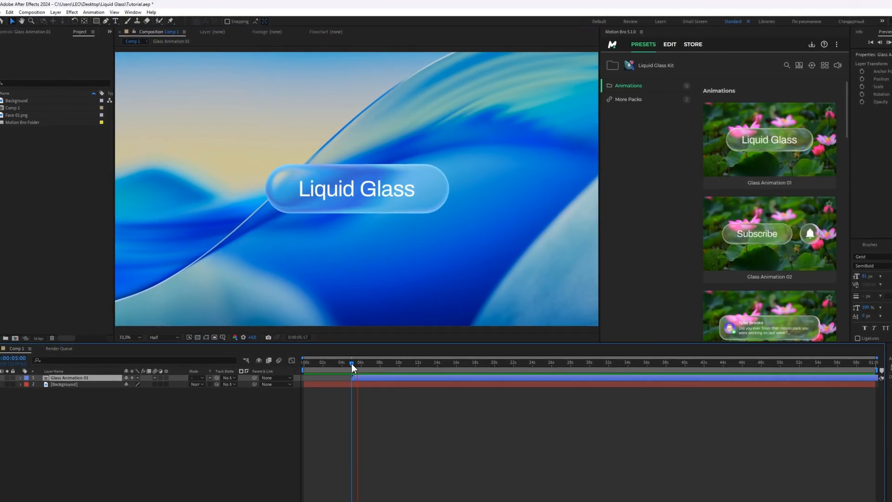
click(669, 44)
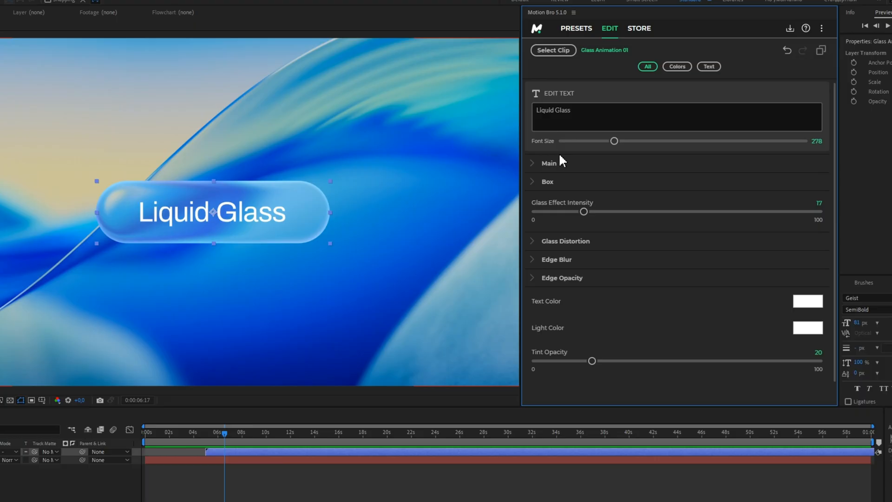
text(Hello World!)
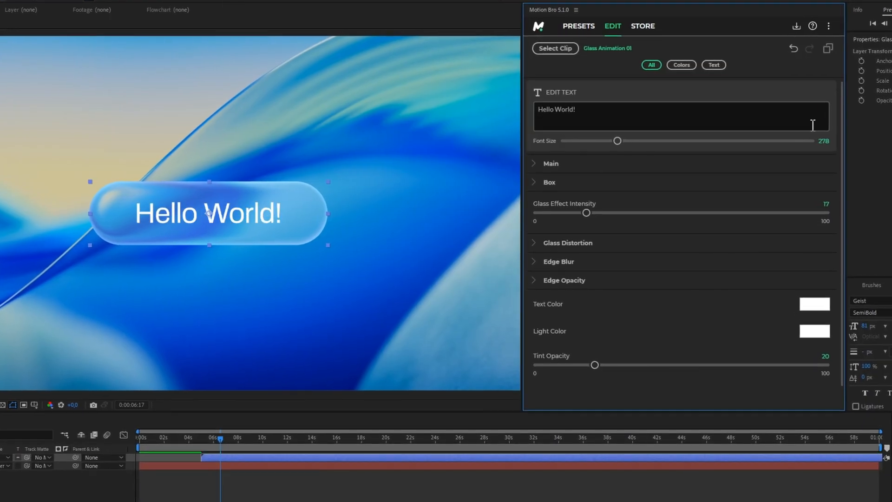
click(550, 163)
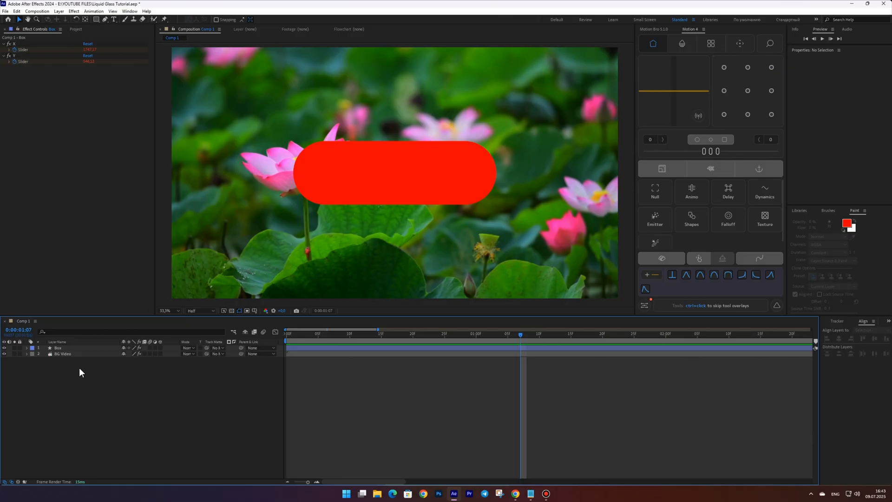
- Apply a box blur to the Box pill layer
click(57, 348)
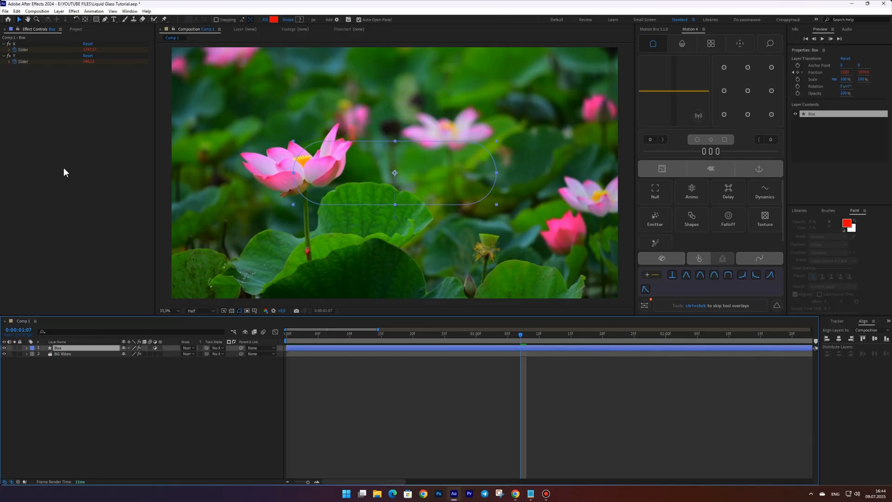
mouse_move(67, 196)
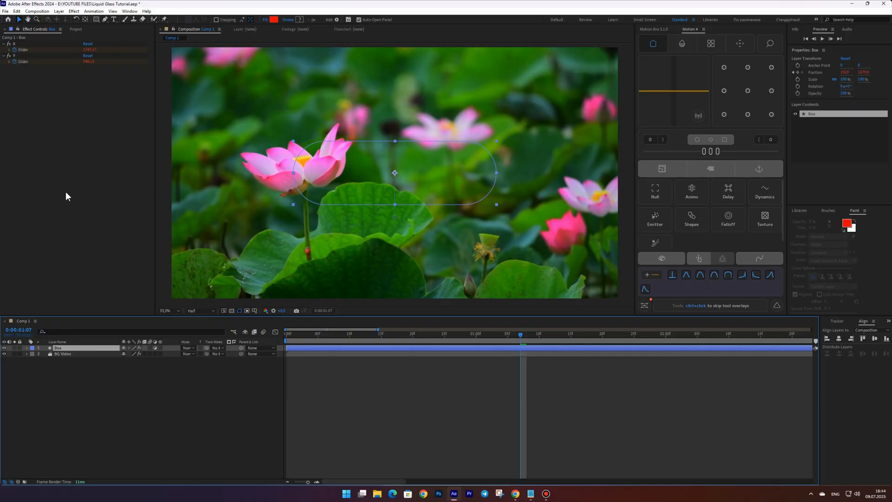
text(blu)
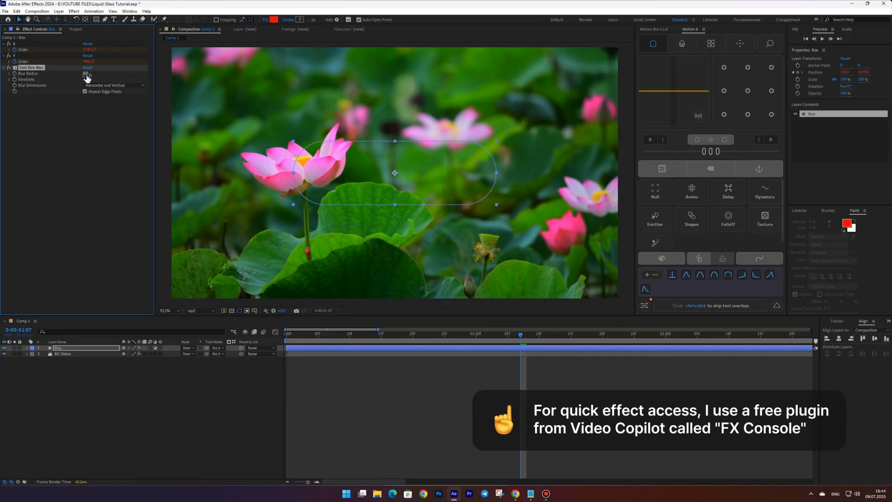
key(enter)
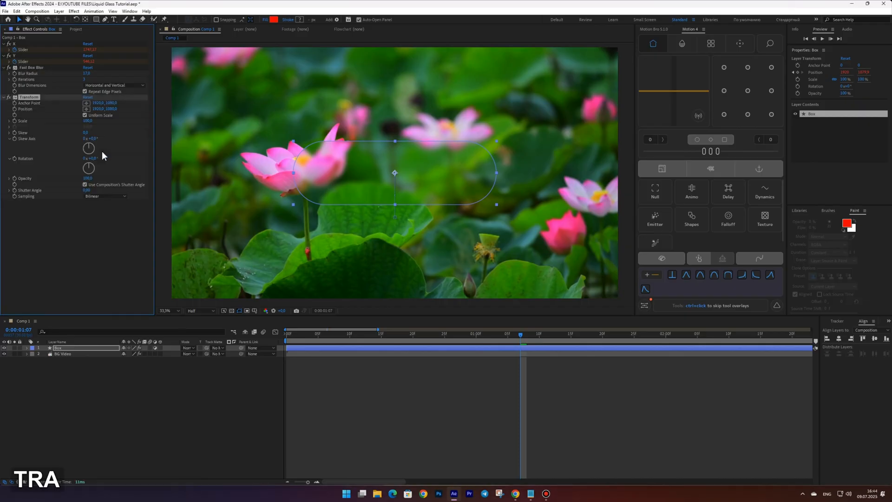
- Add a Tint effect to Box with Map Black To set to white
double_click(90, 121)
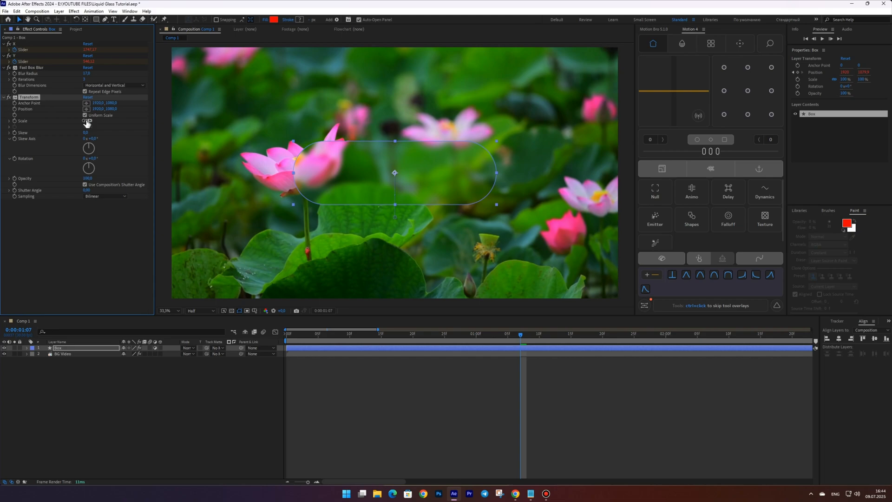
text(tin)
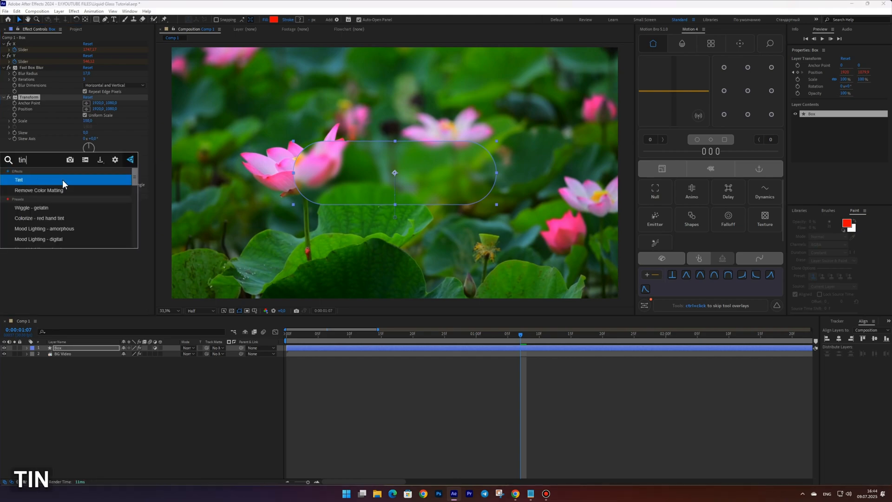
click(18, 180)
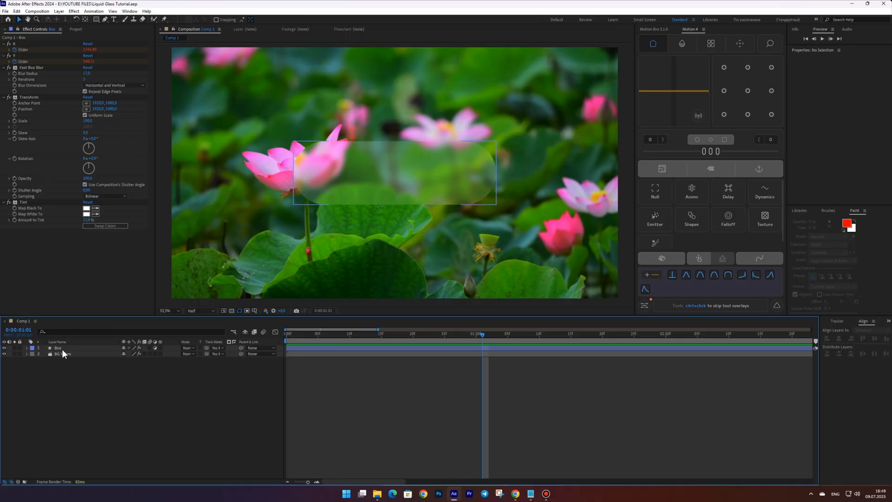
- Duplicate Box as a red Map layer and pick-whip its Size to Box's rectangle size
key(ctrl+d)
text(Map)
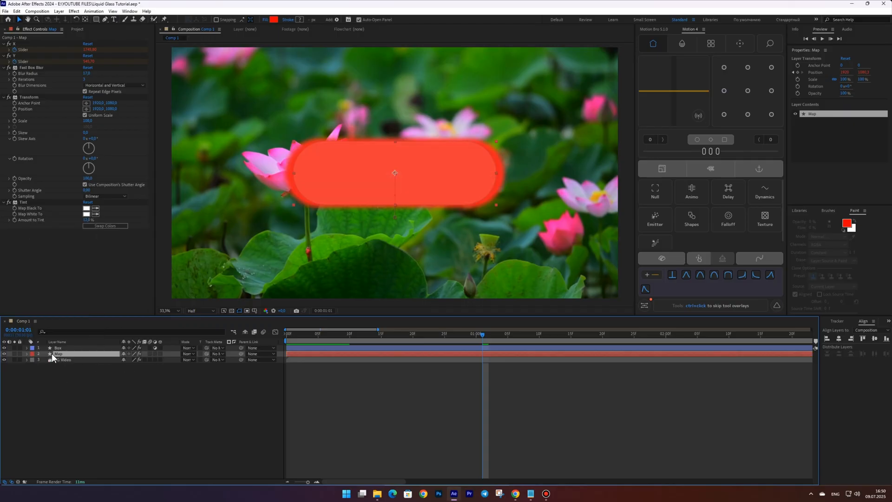
click(58, 347)
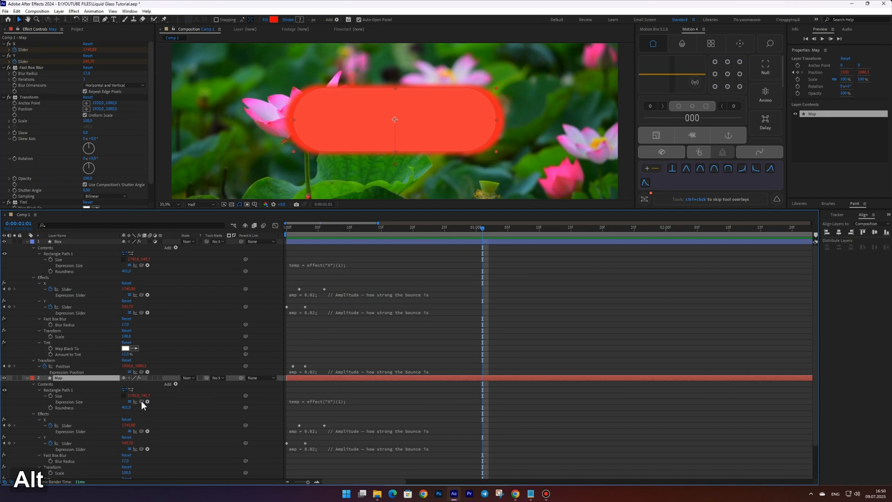
drag(141, 401, 62, 259)
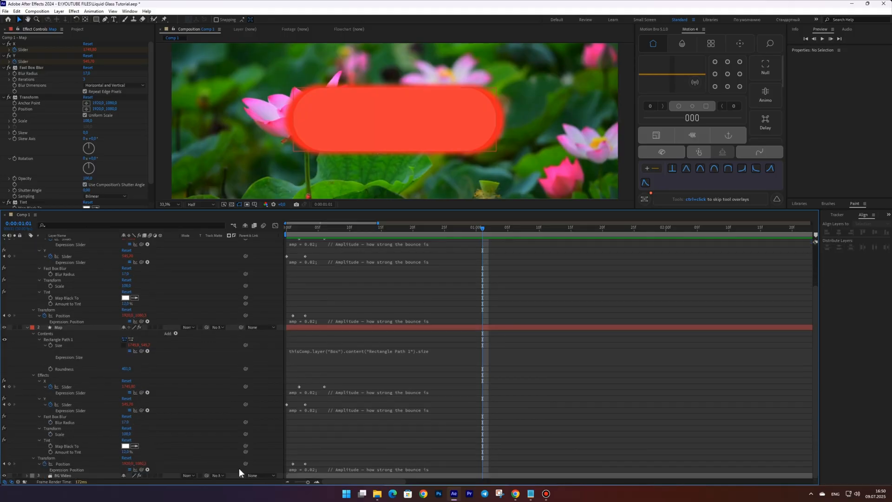
mouse_move(140, 472)
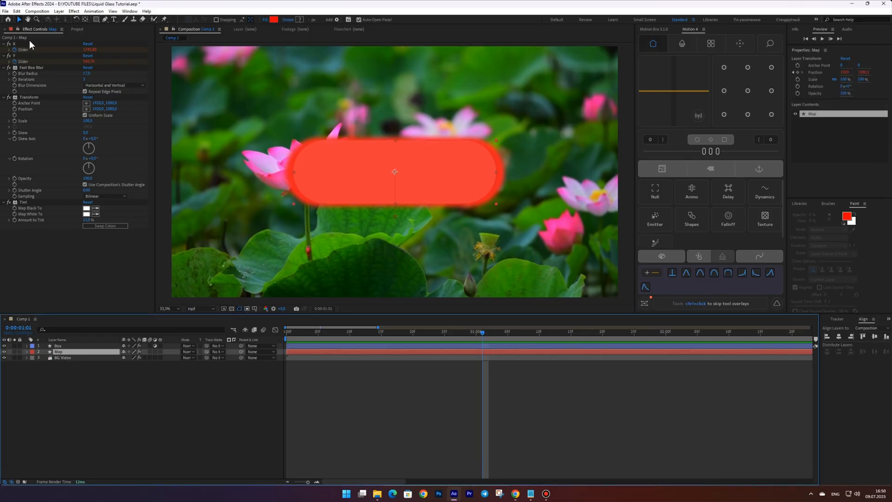
- Delete Map's sliders, Transform and Tint effects, leaving only Fast Box Blur
key(Delete)
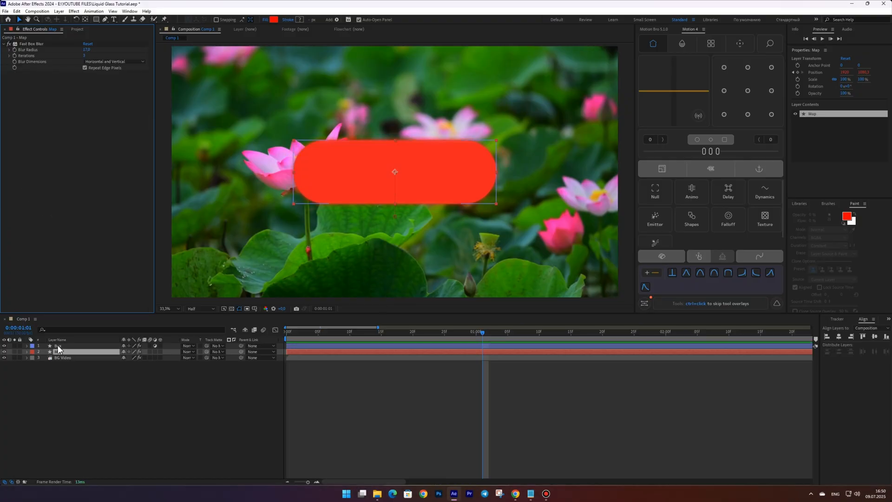
click(335, 19)
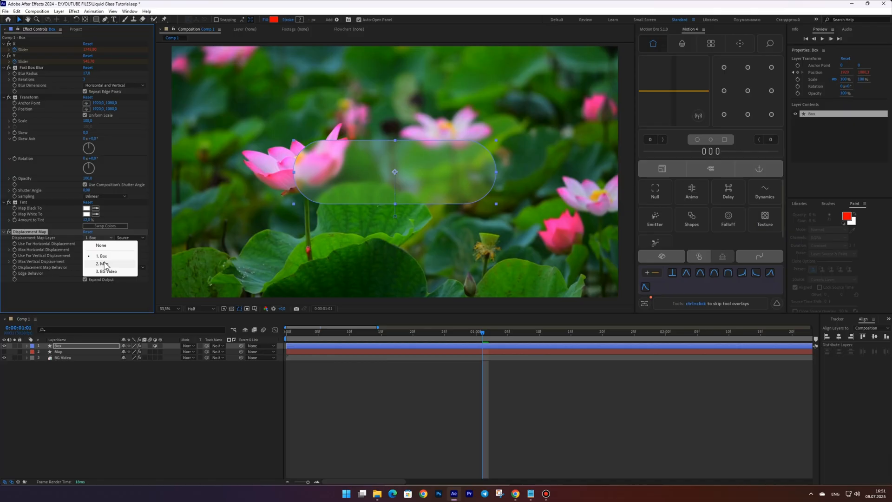
- Set Box's Displacement Map layer to 2. Map
click(103, 263)
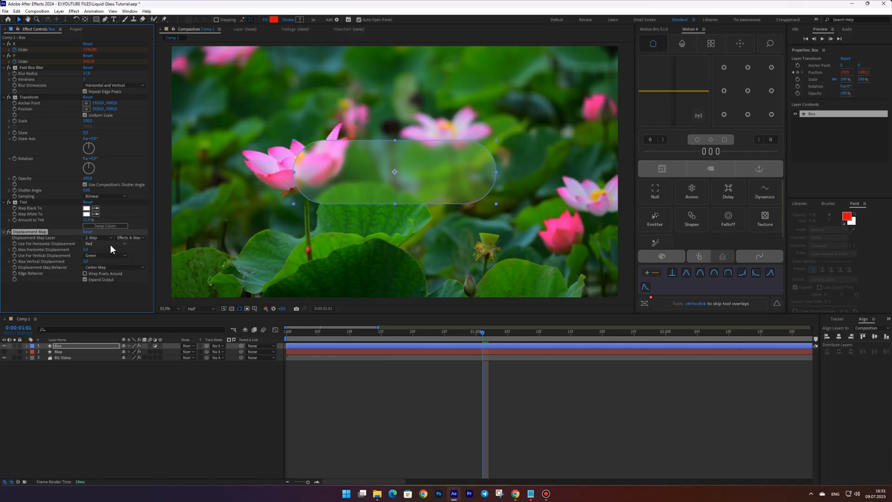
click(105, 243)
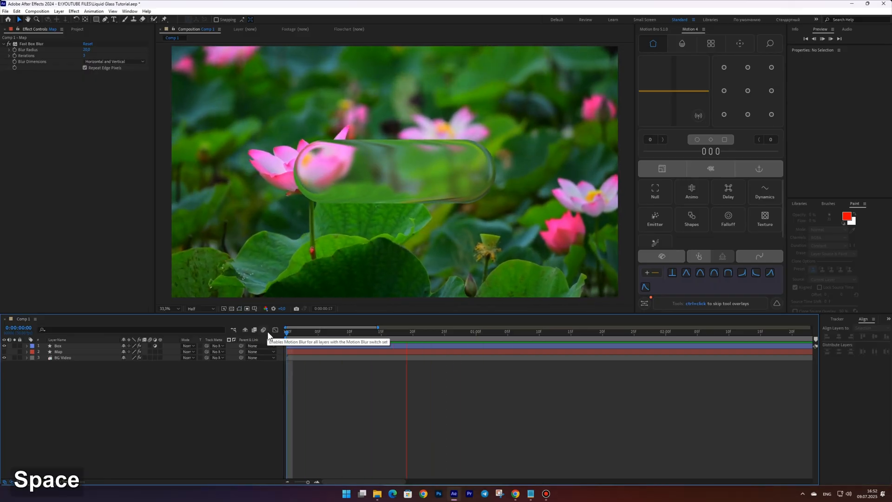
- Create the Light A rim, matted to 2. Box, in Add mode with lowered opacity
key(space)
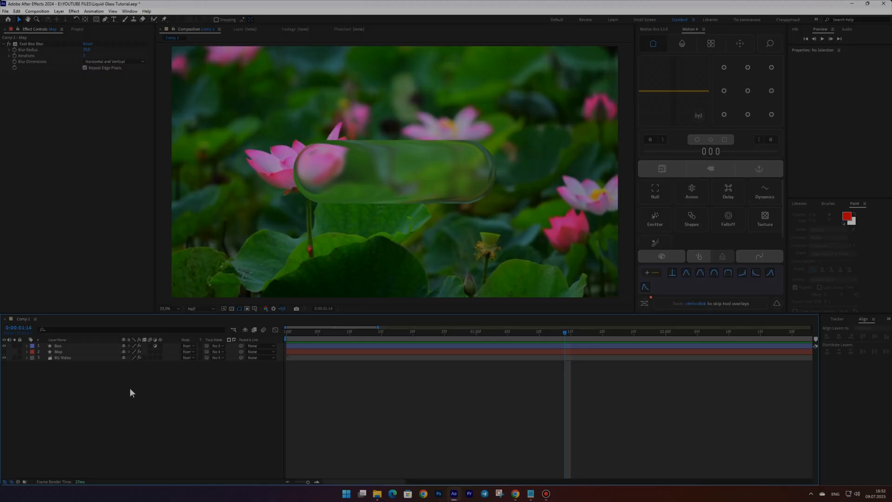
key(ctrl+d)
text(Light A)
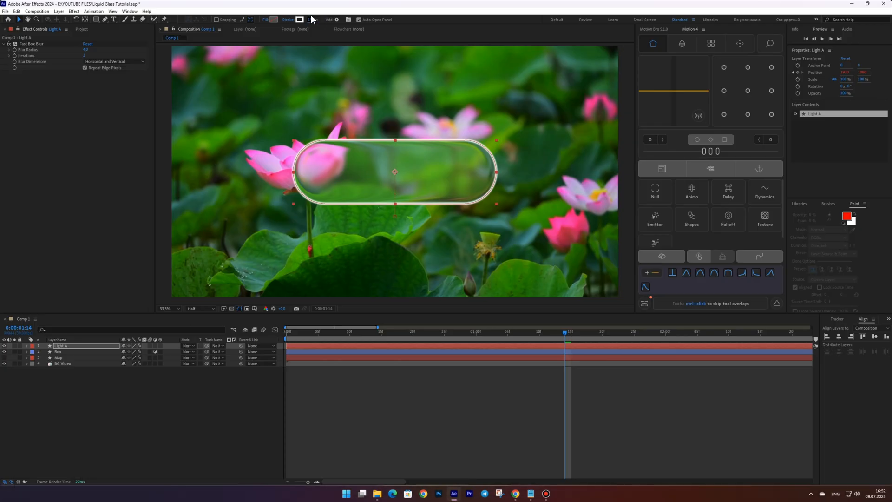
text(se)
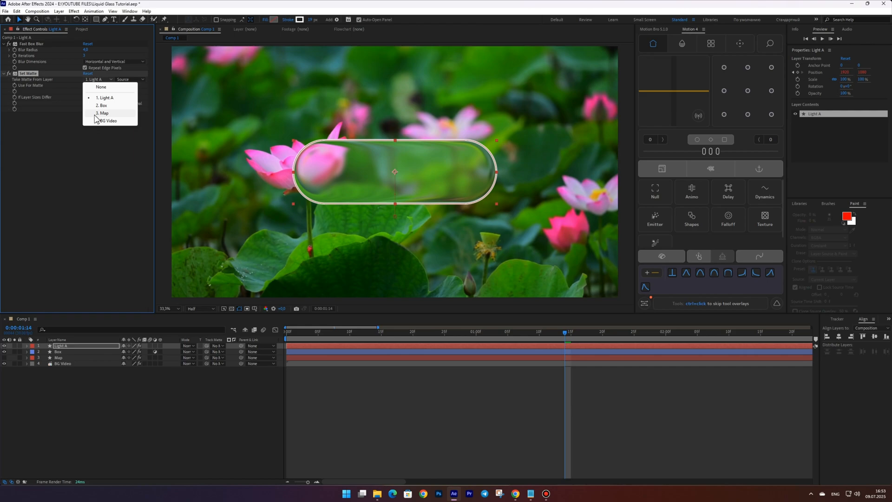
click(188, 345)
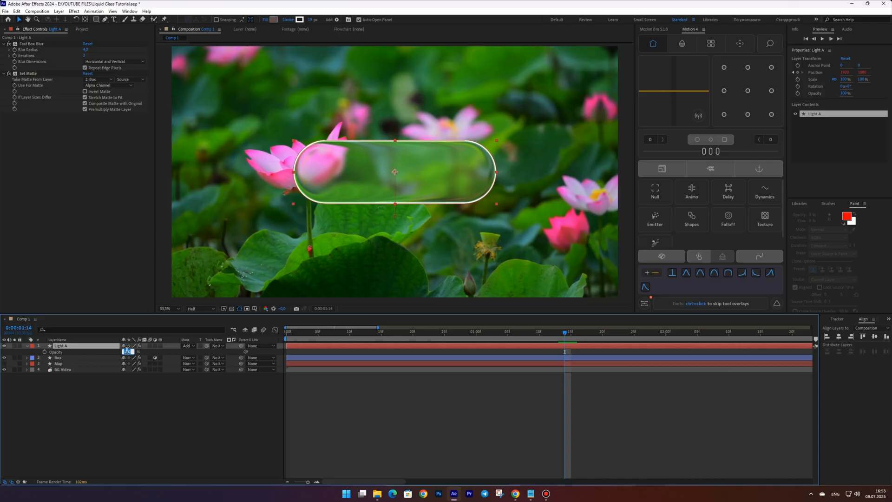
click(125, 408)
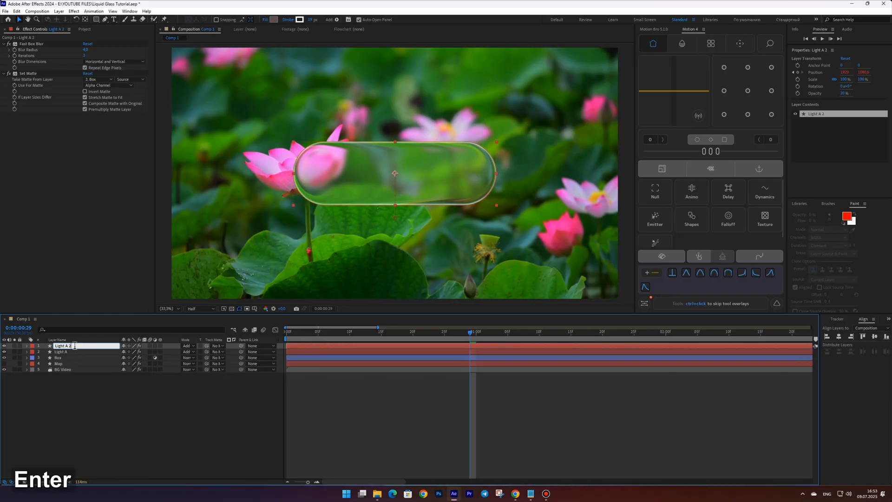
- Confirm the copied light layer's name as Light B and jump back to an earlier frame
text(B)
key(enter)
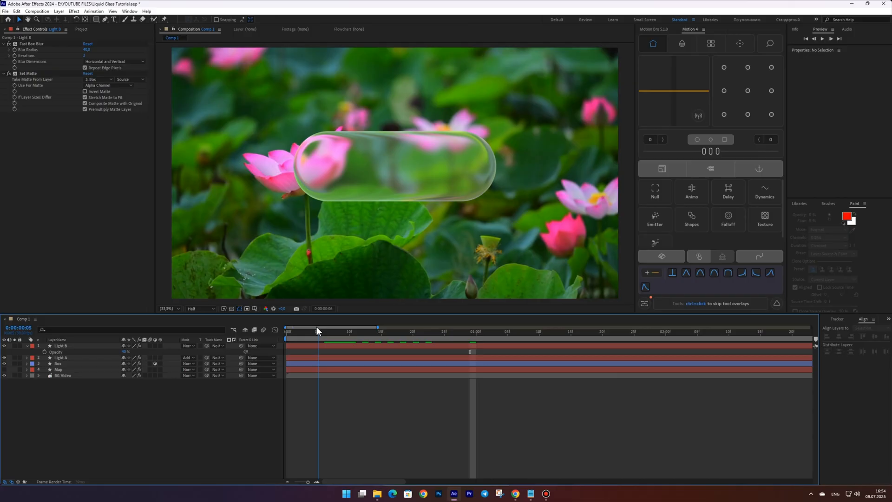
click(425, 331)
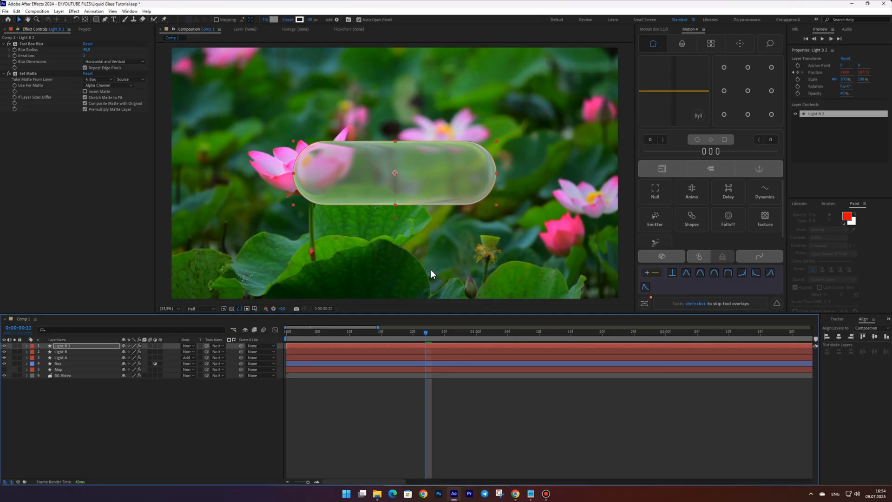
- Duplicate Light B and begin renaming the copy to Light C
click(288, 19)
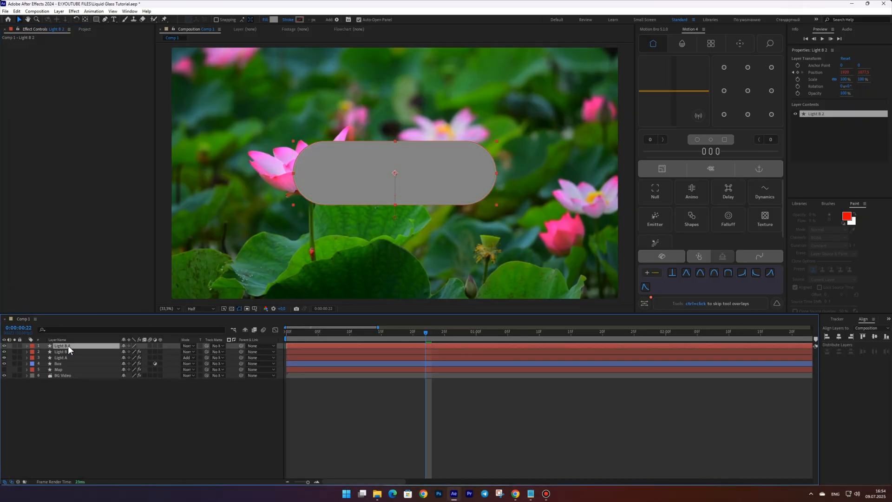
text(C)
key(Enter)
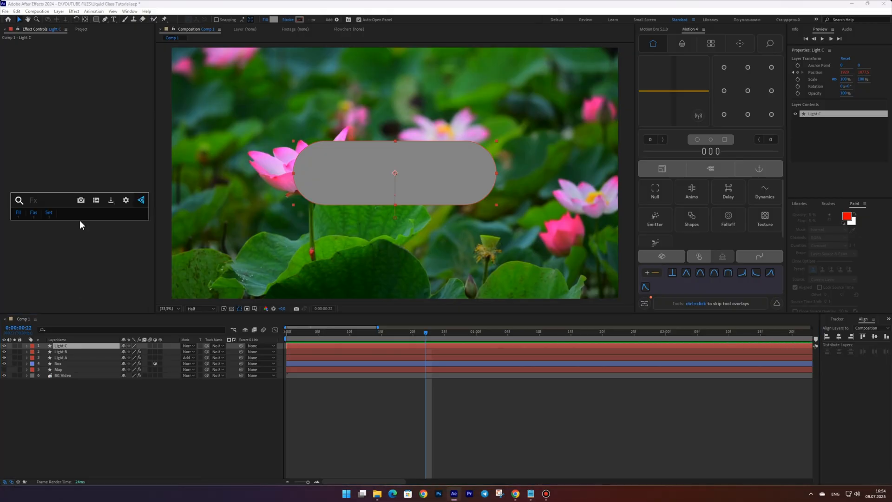
- Apply CC Light Sweep to Light C: diagonal direction, smooth shape, Cutout light reception, then scrub
text(swee)
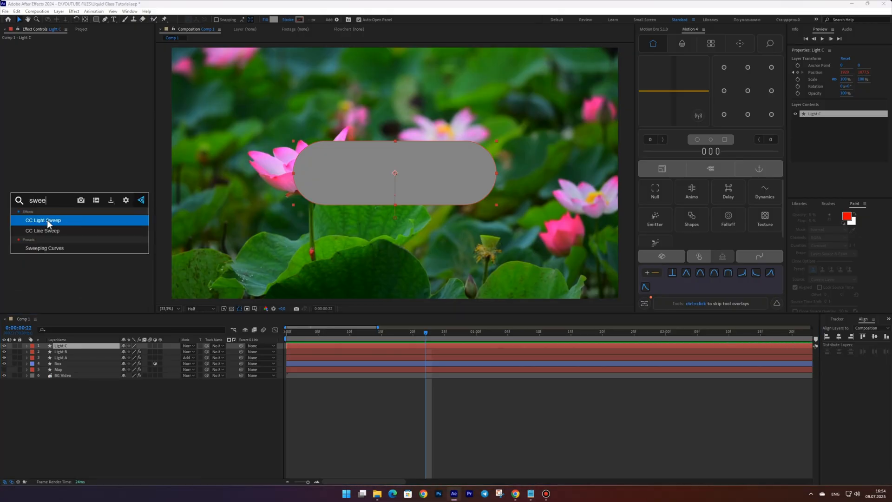
double_click(42, 221)
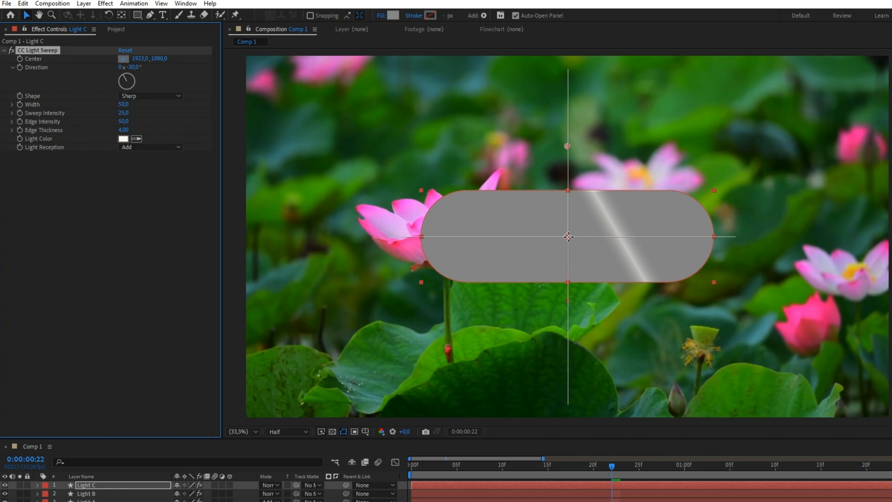
drag(126, 82, 119, 102)
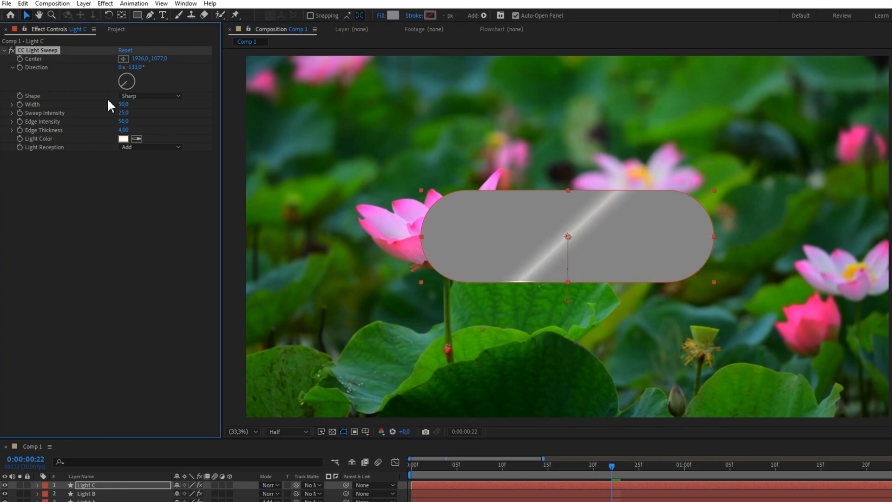
click(150, 96)
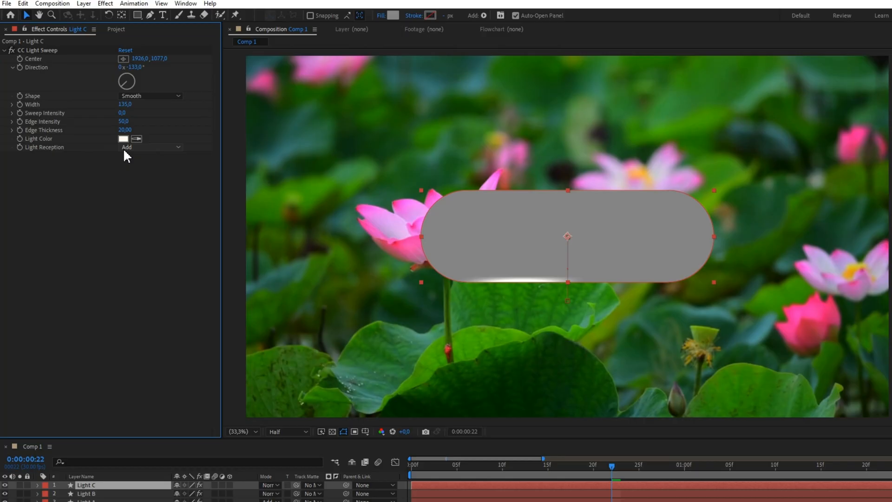
click(150, 147)
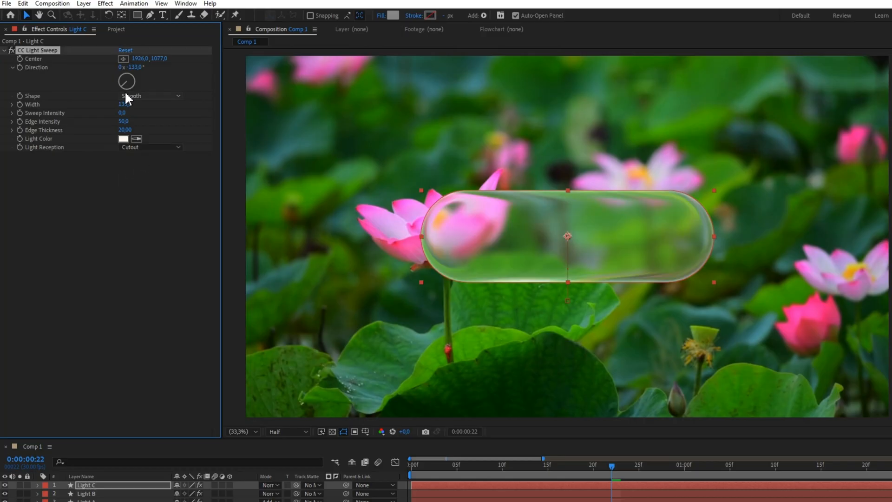
drag(126, 82, 152, 74)
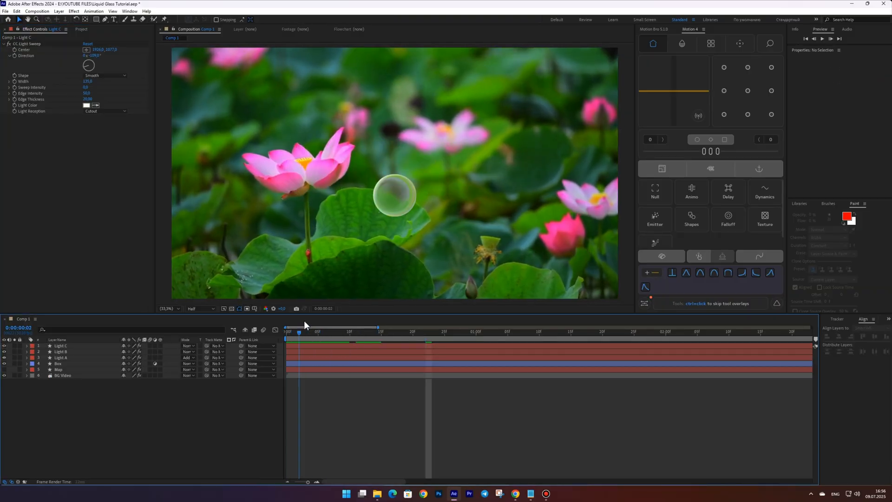
drag(298, 331, 463, 331)
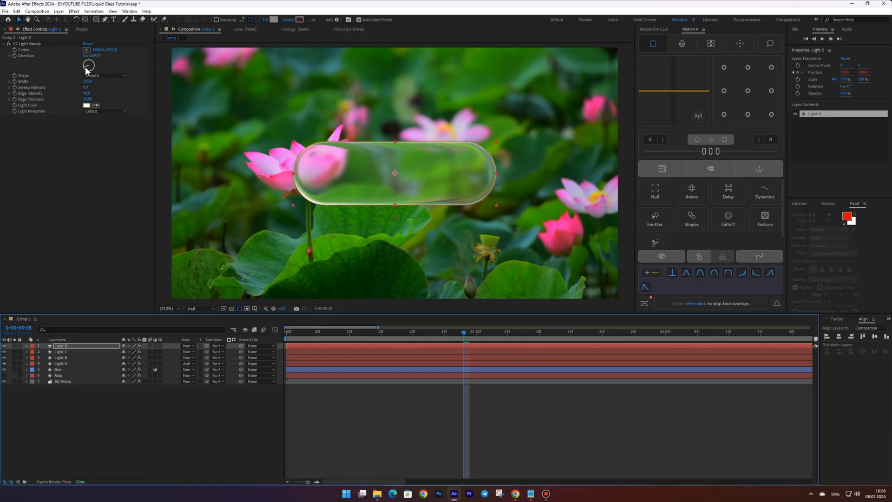
drag(89, 64, 88, 56)
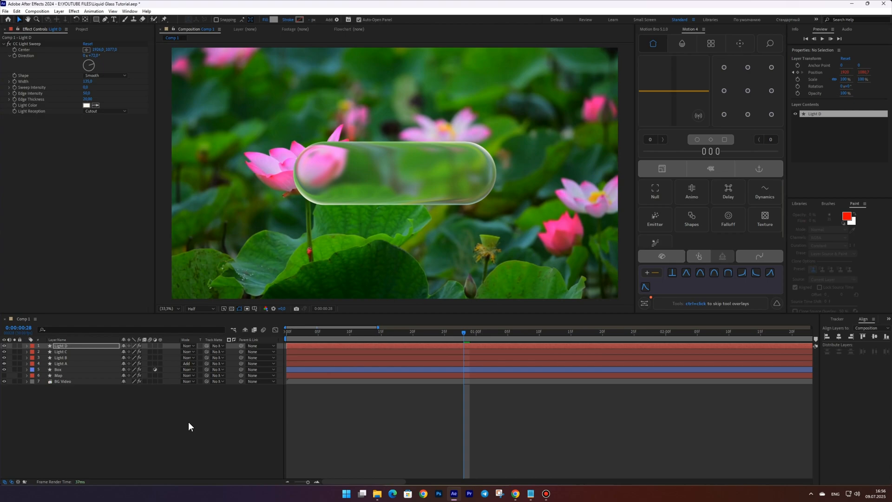
key(space)
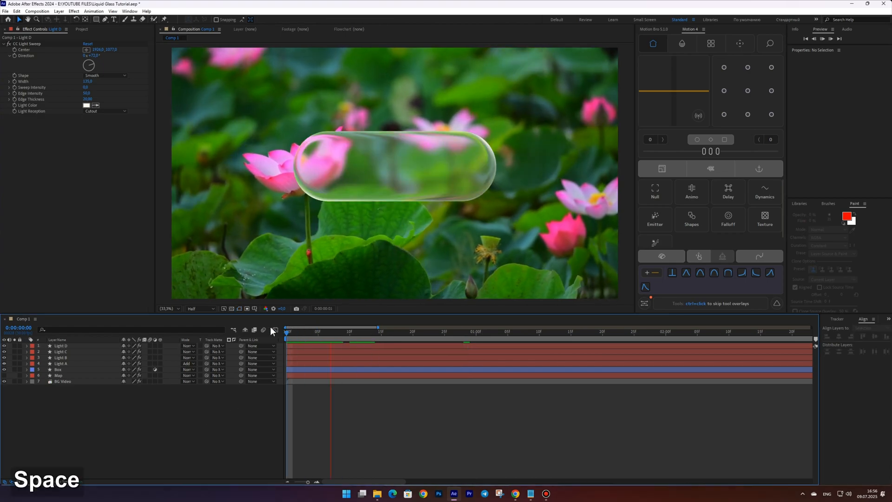
key(space)
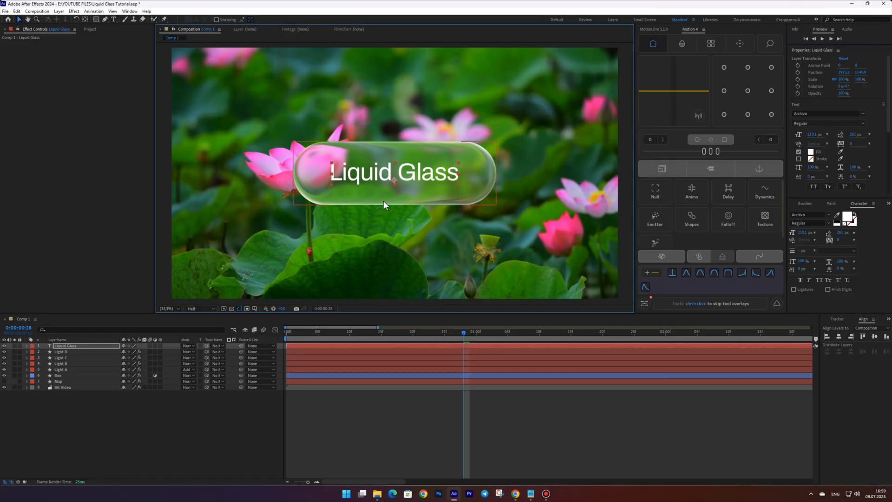
- Rename the title layer Text, apply Set Matte from Box, and scrub to verify
double_click(65, 345)
text(Text)
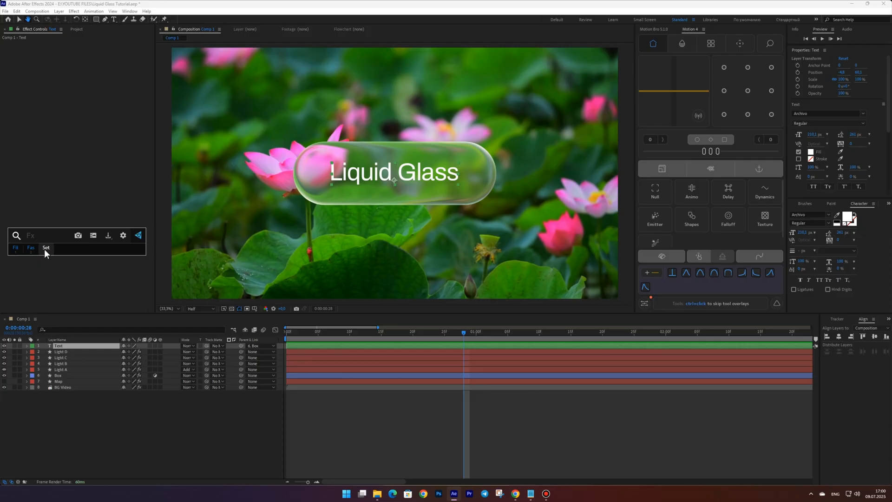
click(46, 248)
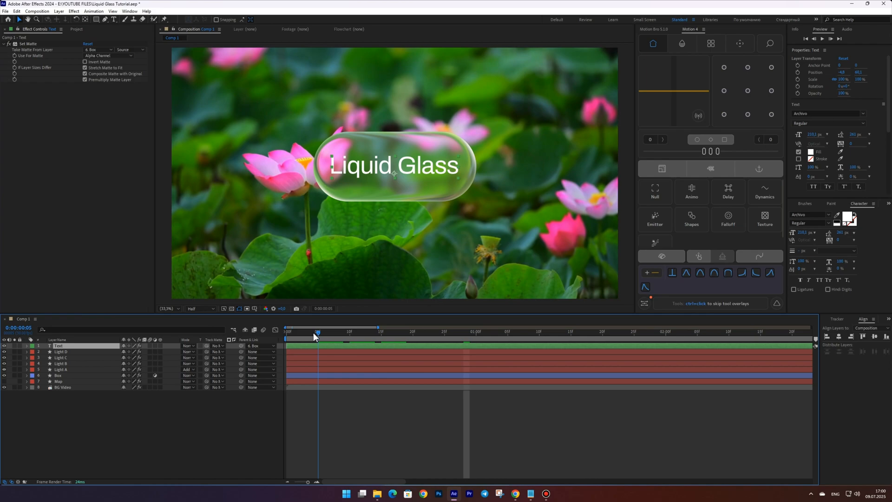
drag(317, 335, 387, 335)
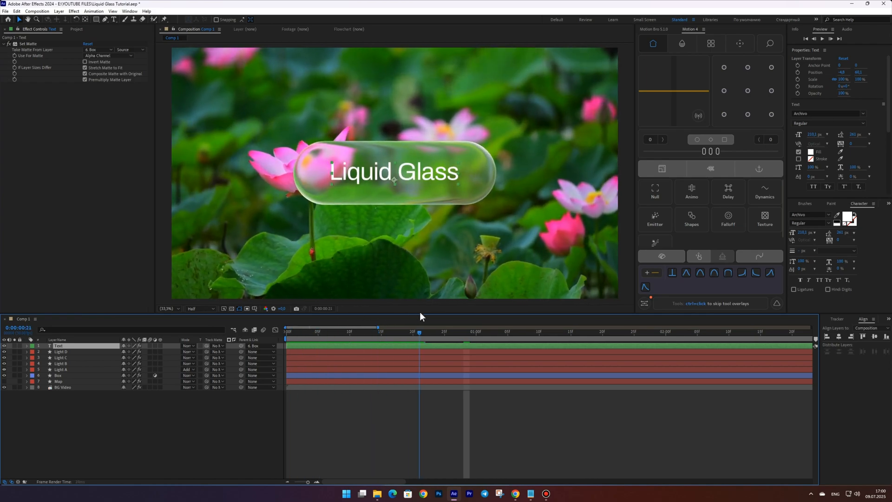
- Apply Fast Box Blur to the title and ease its 80-to-0 Blur Radius curve
text(fa)
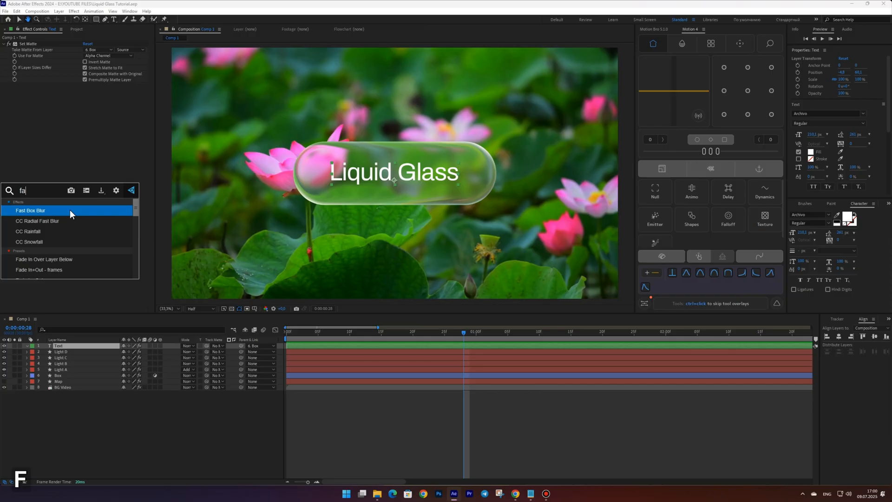
double_click(31, 210)
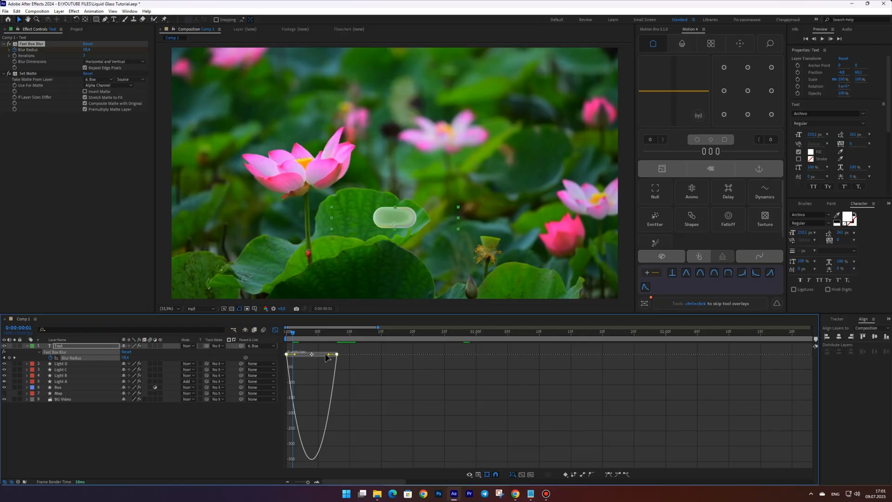
drag(332, 354, 336, 354)
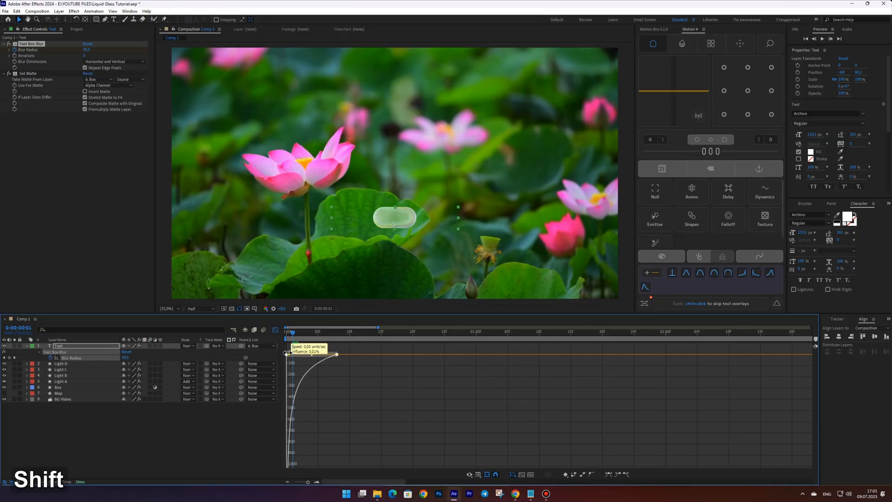
key(space)
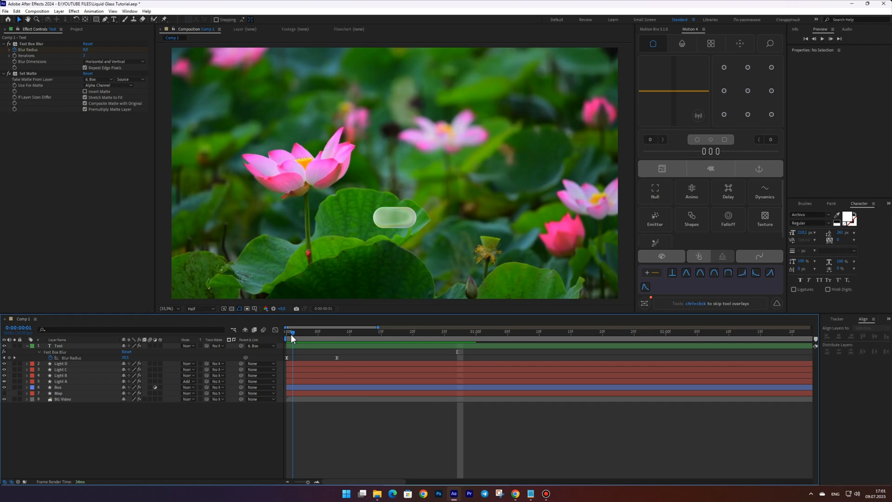
- Preview the title's blur-in animation from the start
click(297, 332)
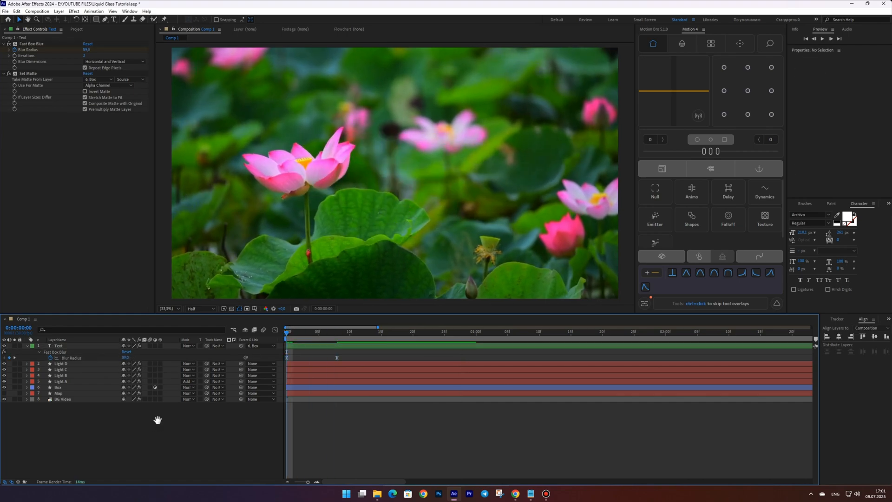
key(space)
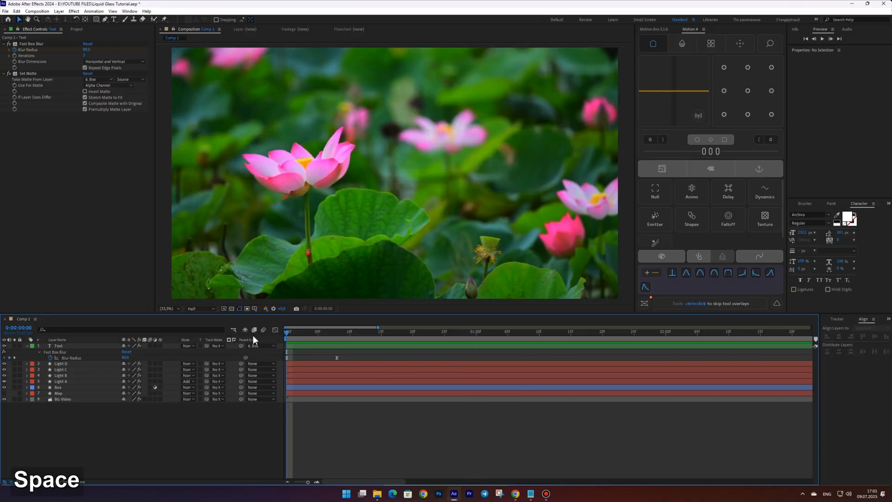
key(space)
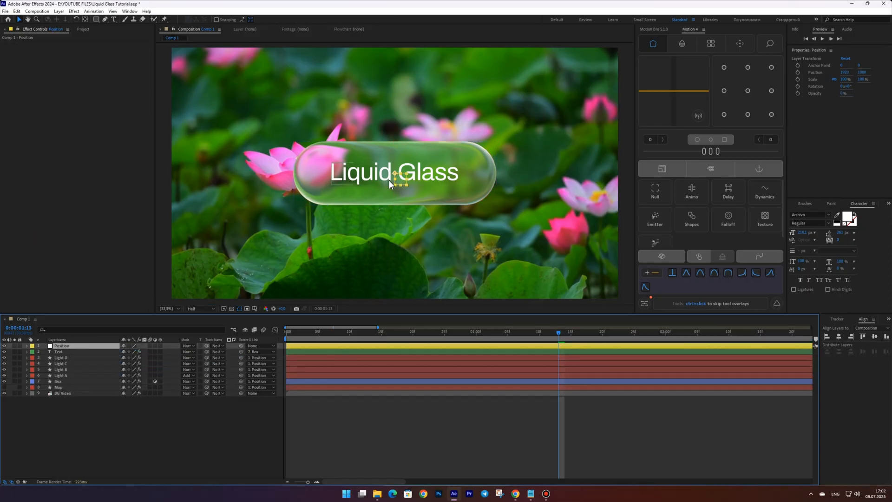
- Drag the Position null to test that pill and title move together, then start a solid
drag(398, 173, 319, 207)
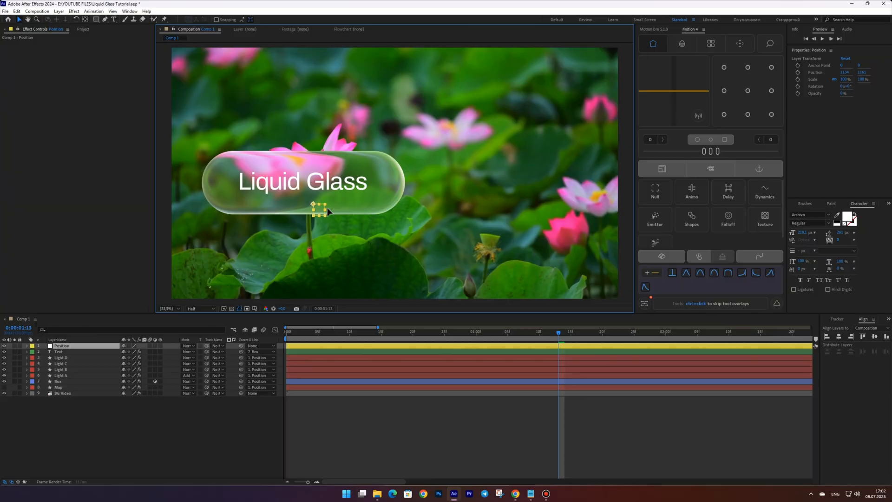
drag(322, 208, 460, 170)
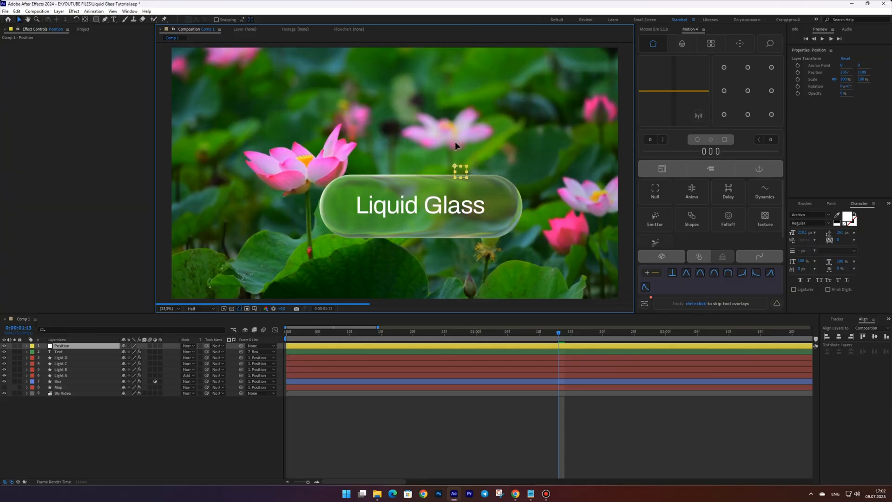
click(63, 393)
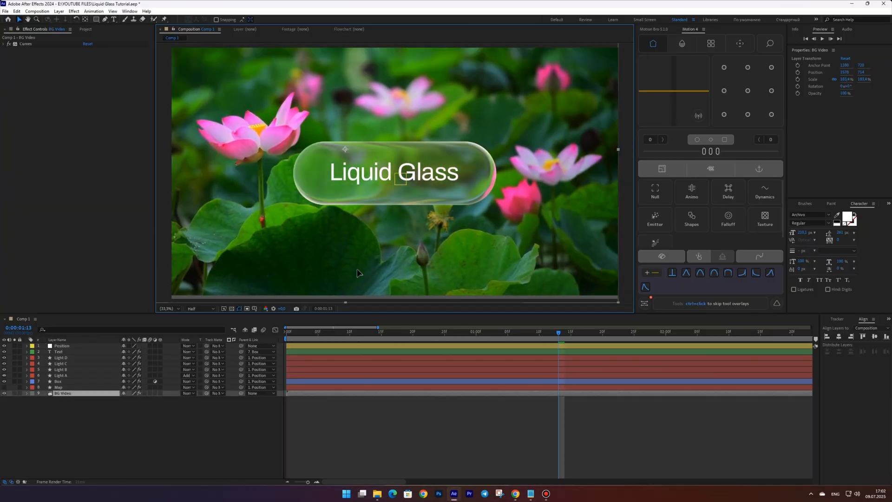
key(ctrl+z)
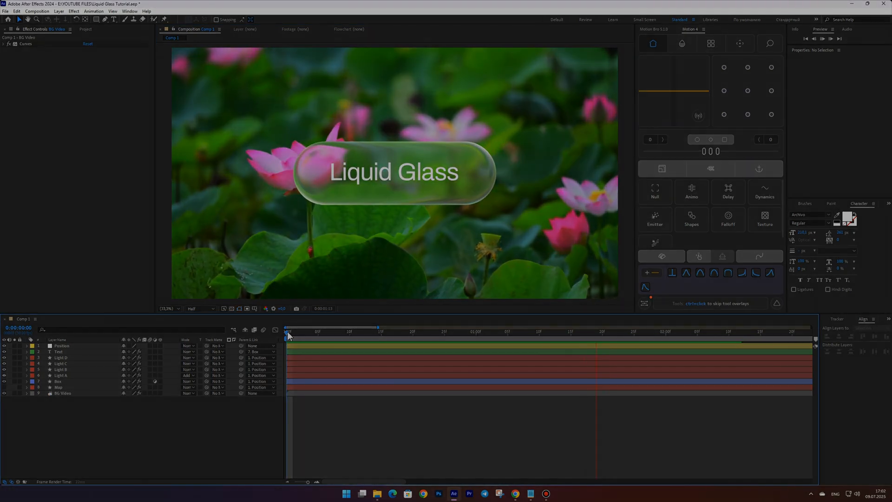
key(ctrl+y)
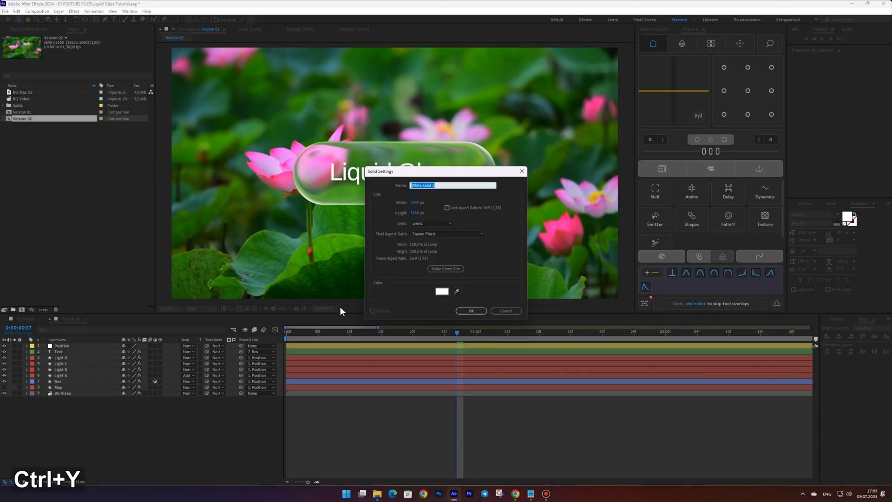
- Create the pale background solid and rename the duplicated Map layer
click(442, 292)
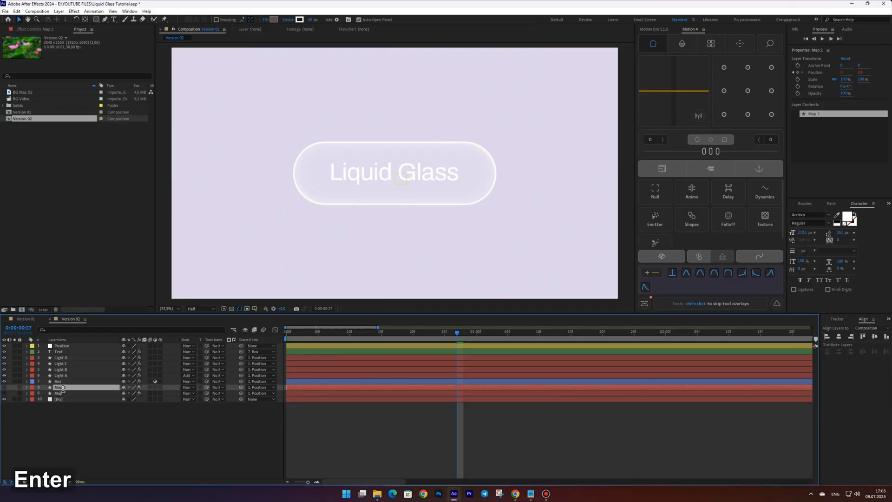
text(Shadow)
key(Enter)
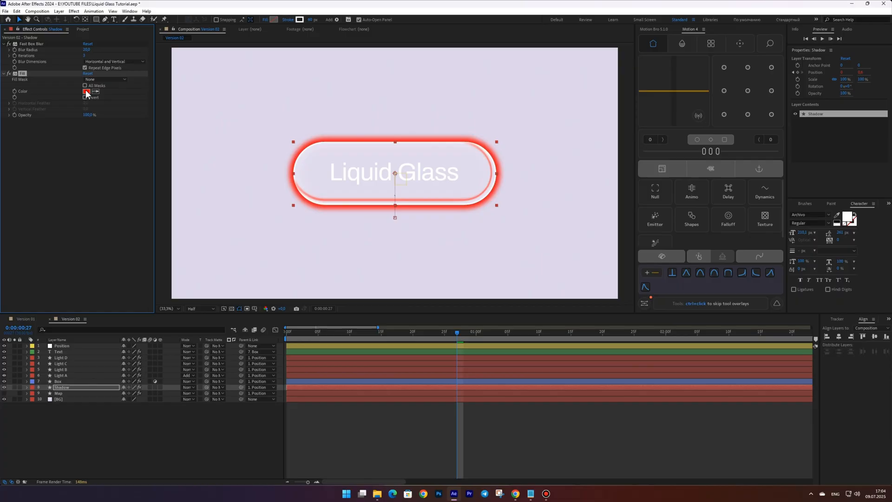
- Give Shadow a purple fill and larger blur radius, and enable its opacity stopwatch
click(87, 91)
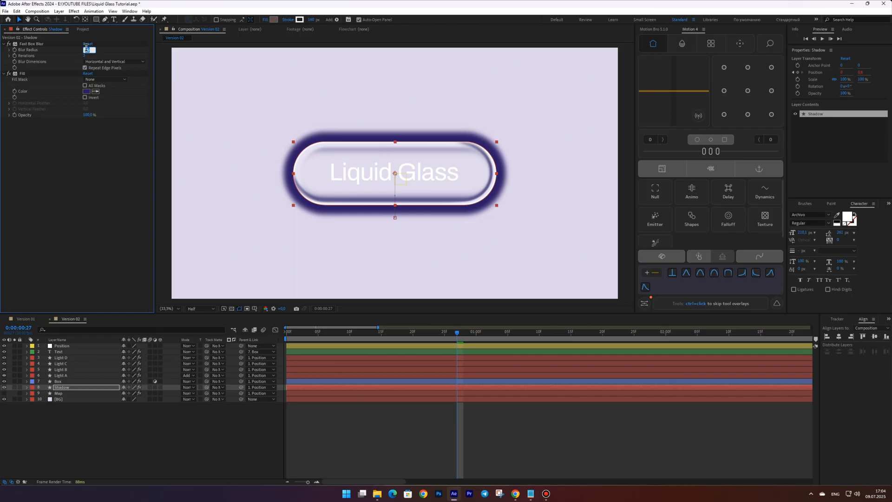
key(Enter)
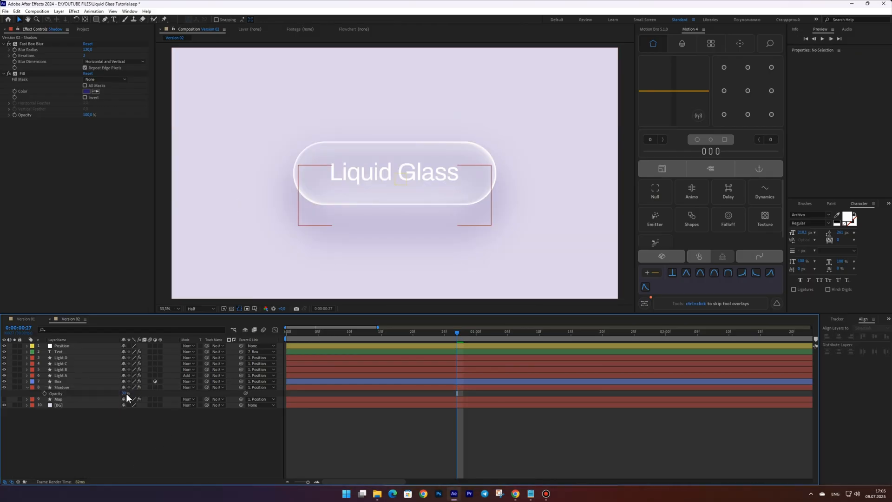
click(62, 386)
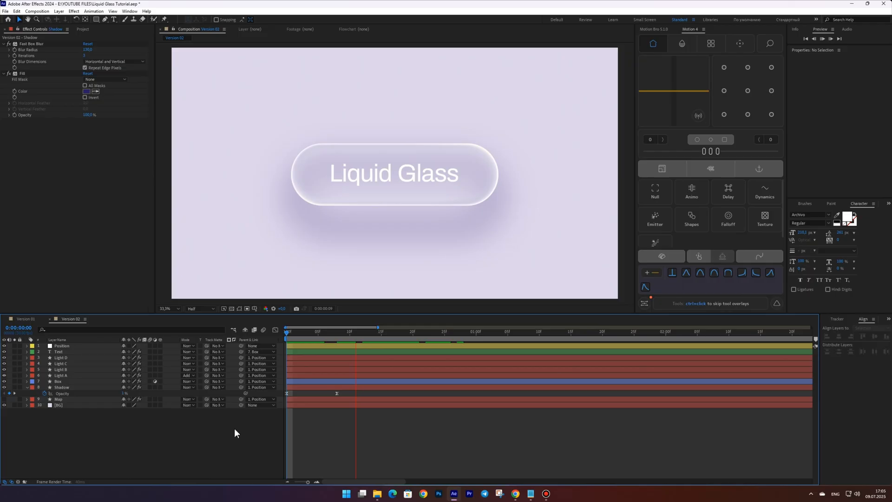
- Preview the Shadow opacity fading from near 0% to full over the first second
key(space)
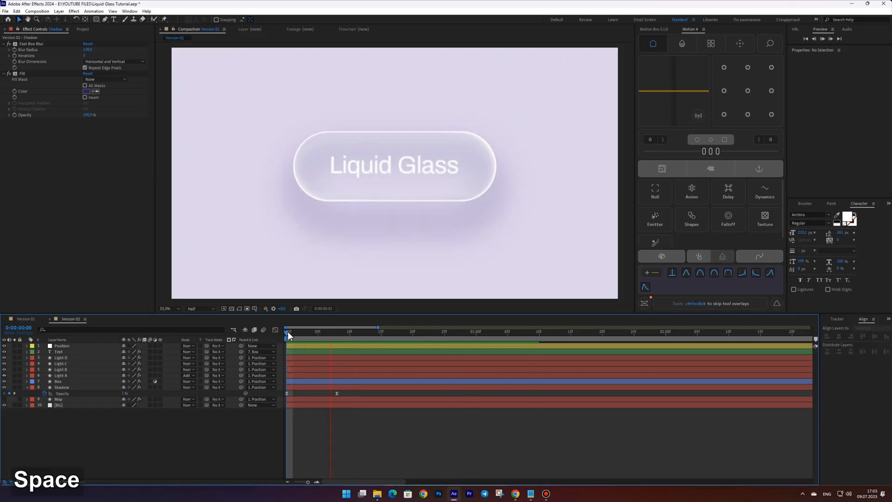
key(space)
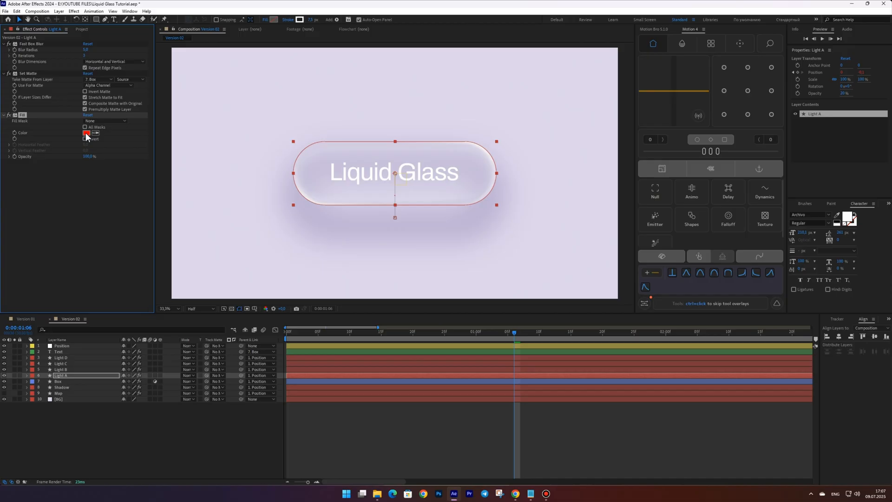
- Set Light A's Fill to a dark colour, then select Light B
click(87, 132)
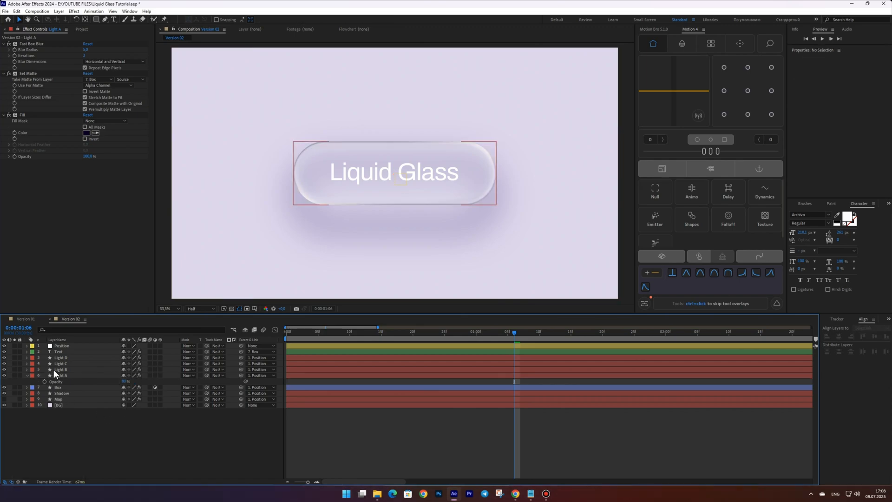
click(60, 369)
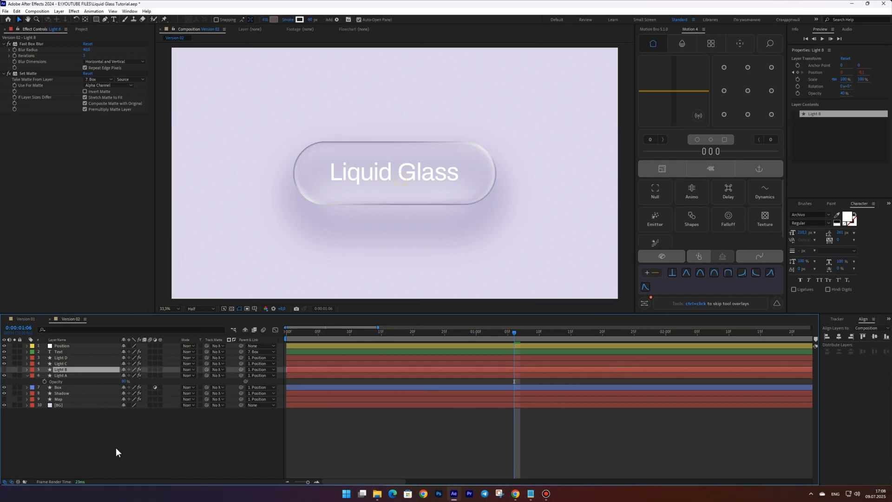